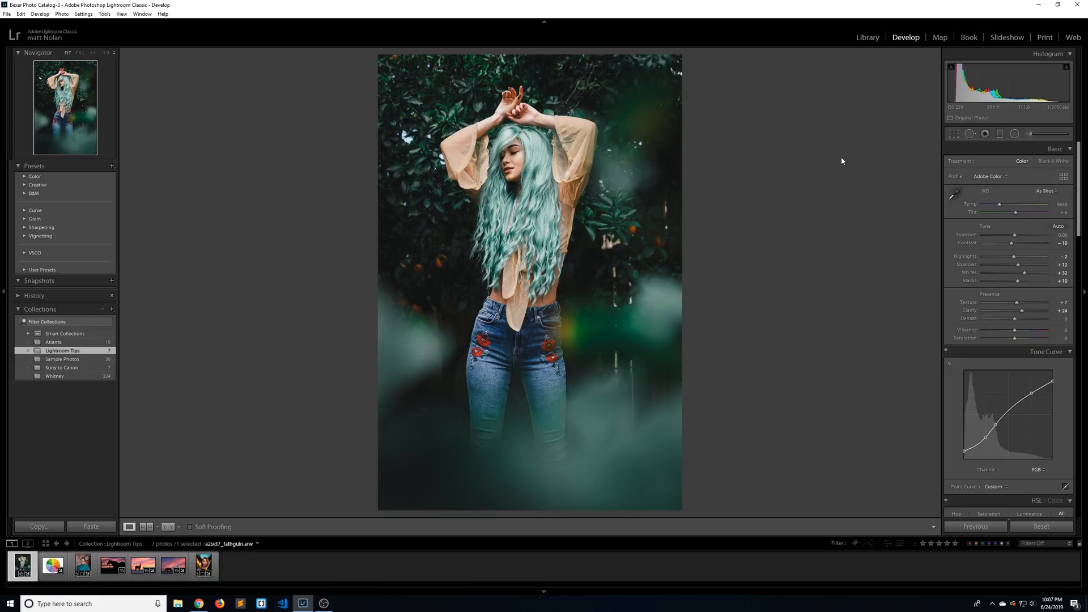
mouse_move(904, 52)
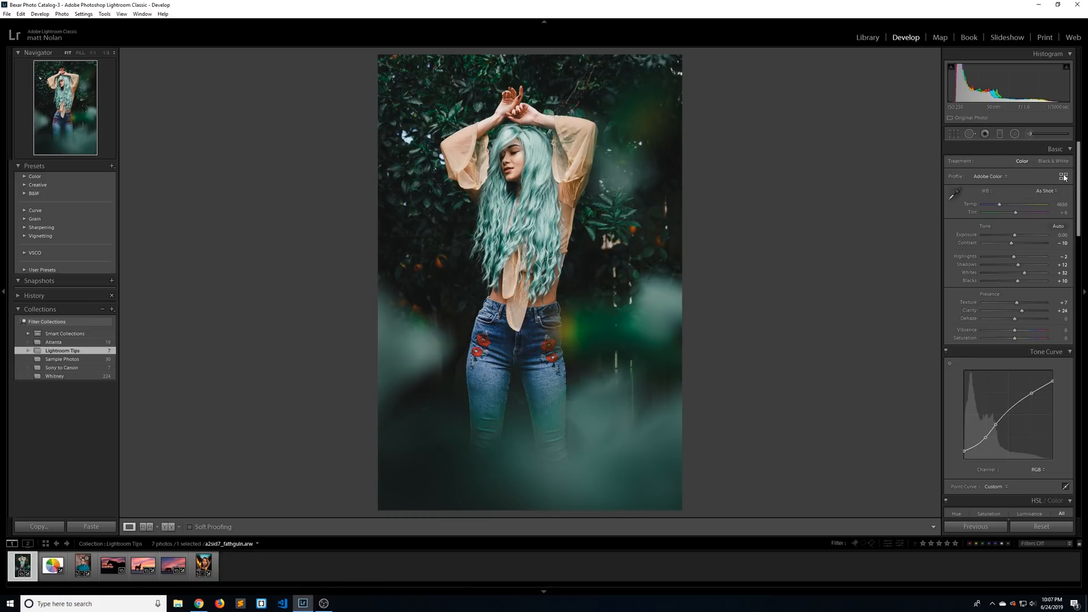
- Browse the favourite profiles for the portrait and keep Adobe Color selected
left_click(1063, 176)
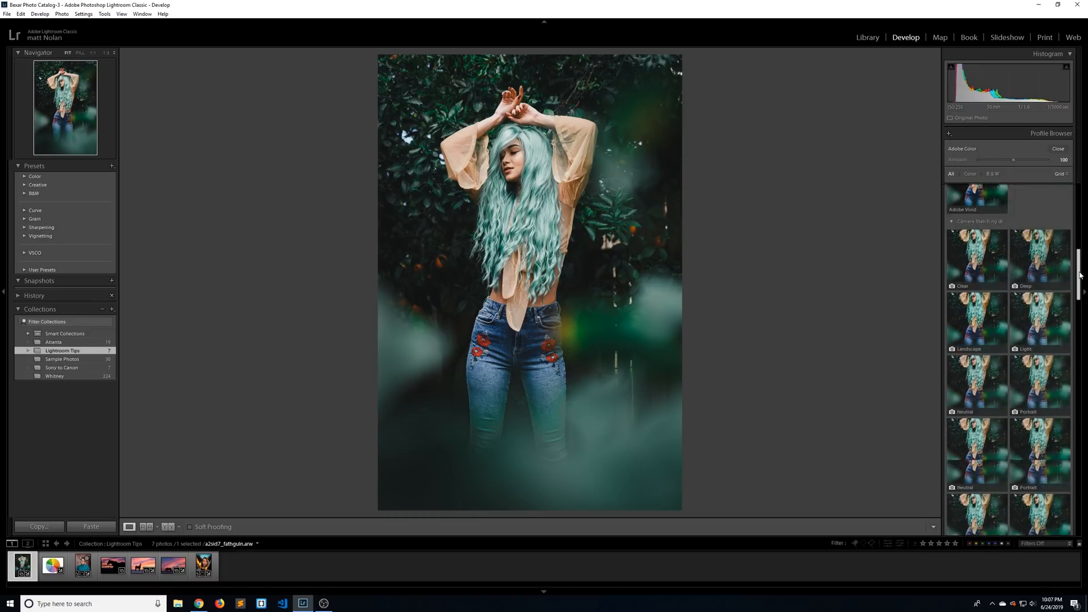
scroll("down", 3)
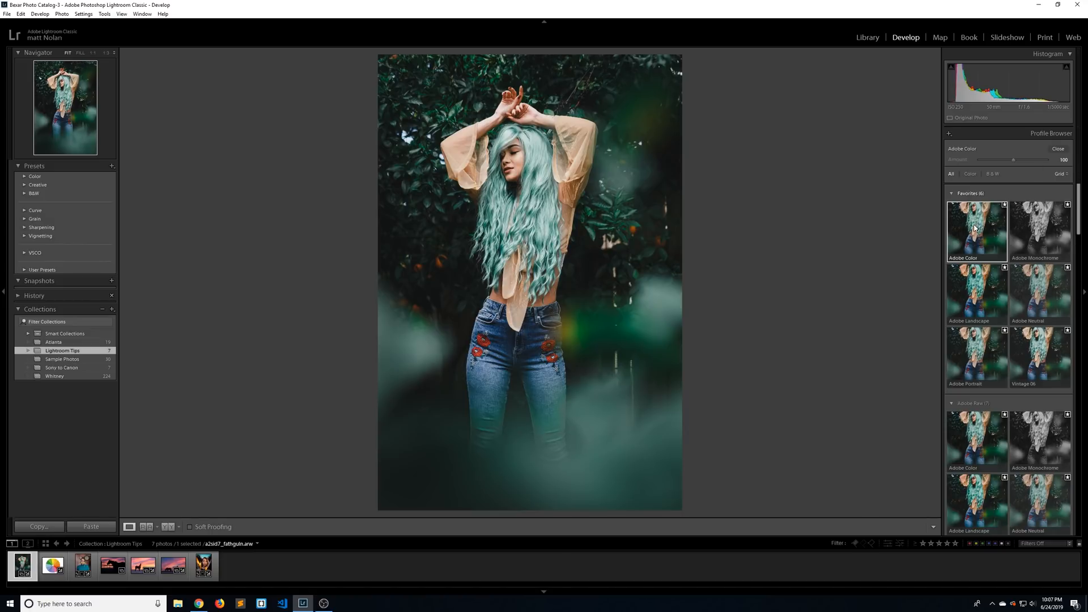
left_click(1041, 231)
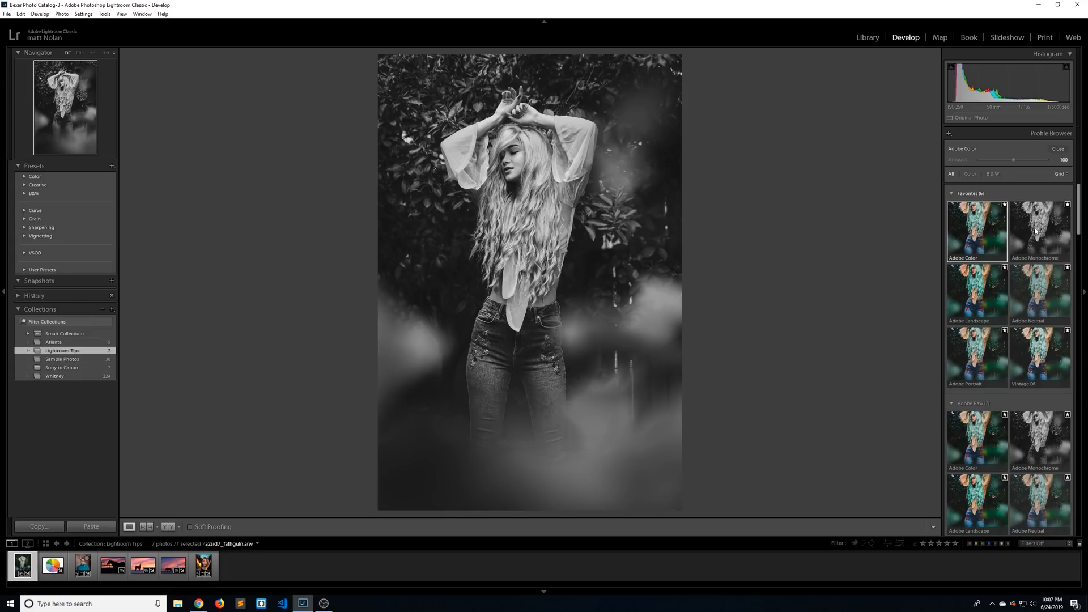
mouse_move(977, 289)
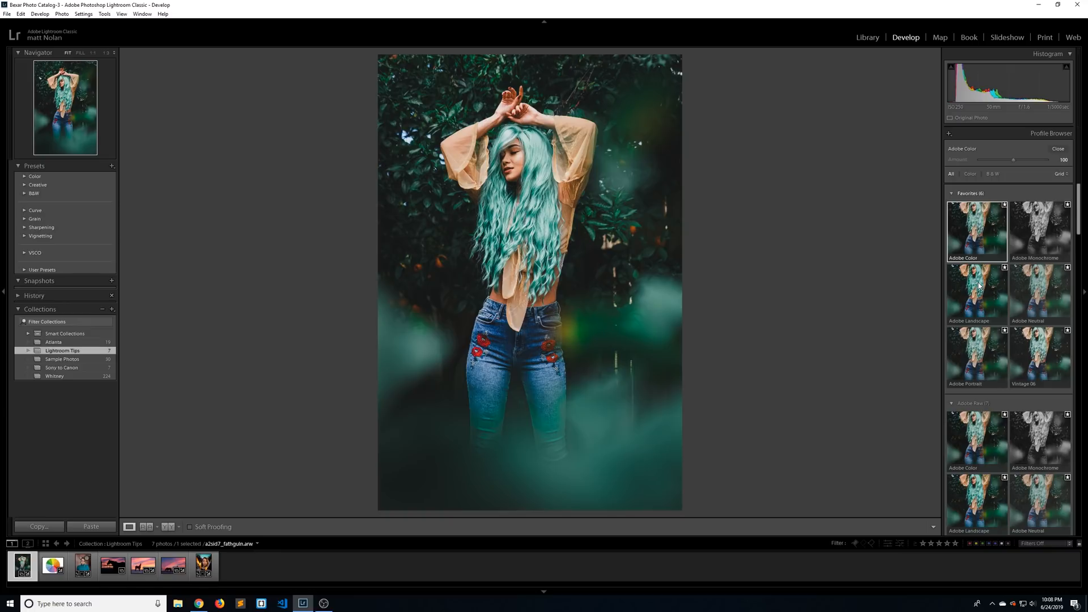
mouse_move(1034, 286)
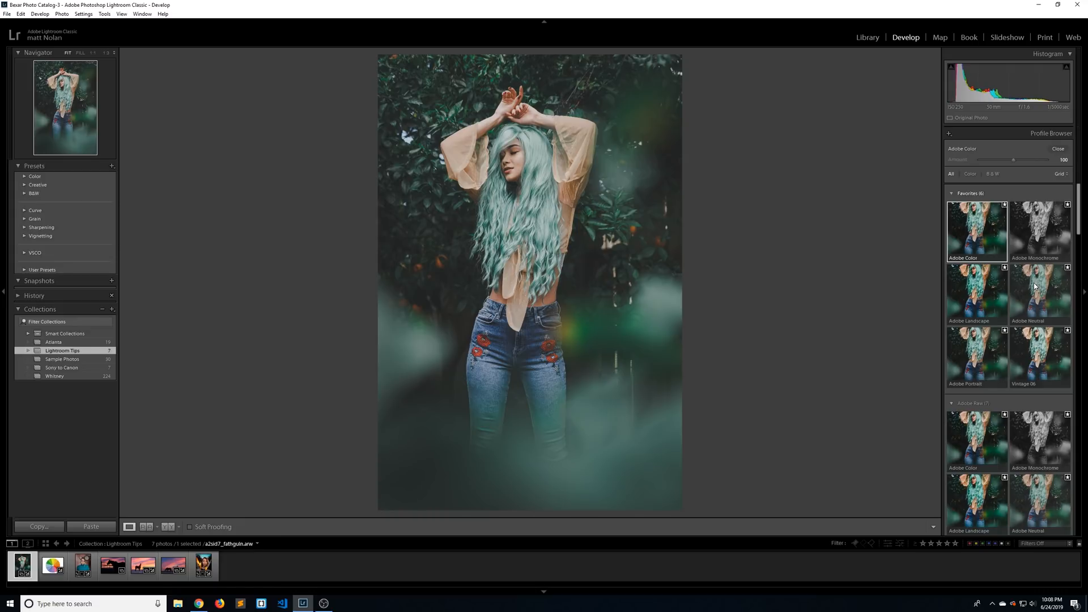
mouse_move(977, 295)
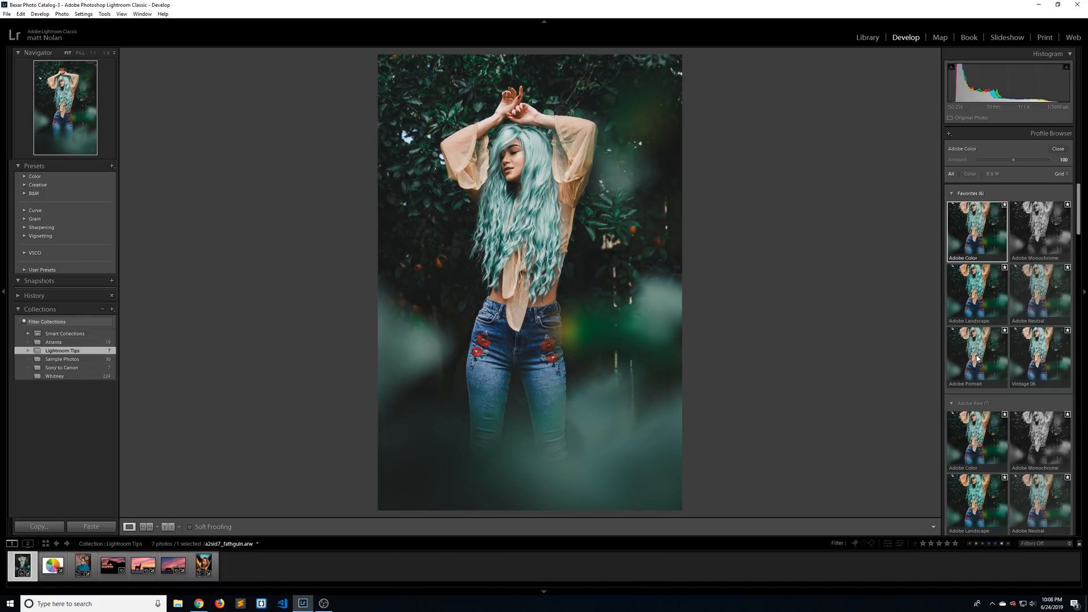
mouse_move(1047, 355)
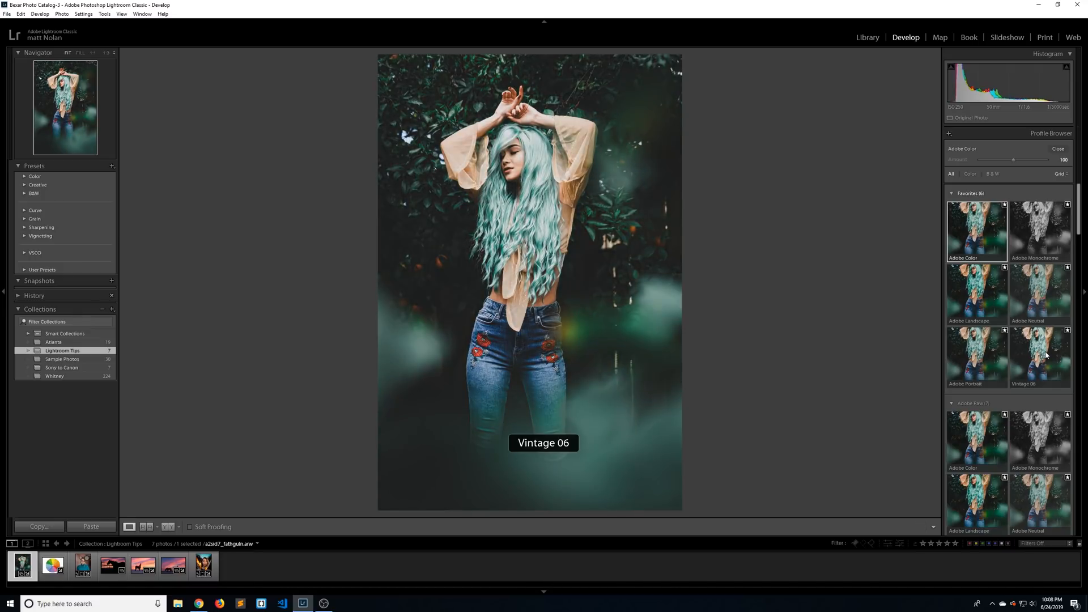
mouse_move(1046, 356)
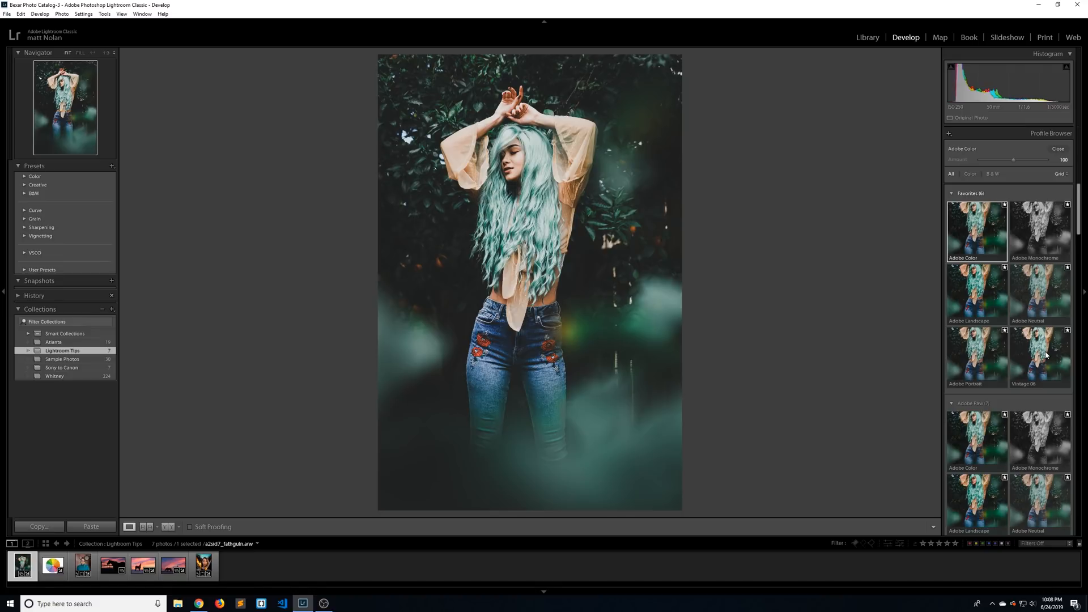
- Apply Vintage 06, try its Amount low, then push it beyond 100 and leave the browser
left_click(1041, 356)
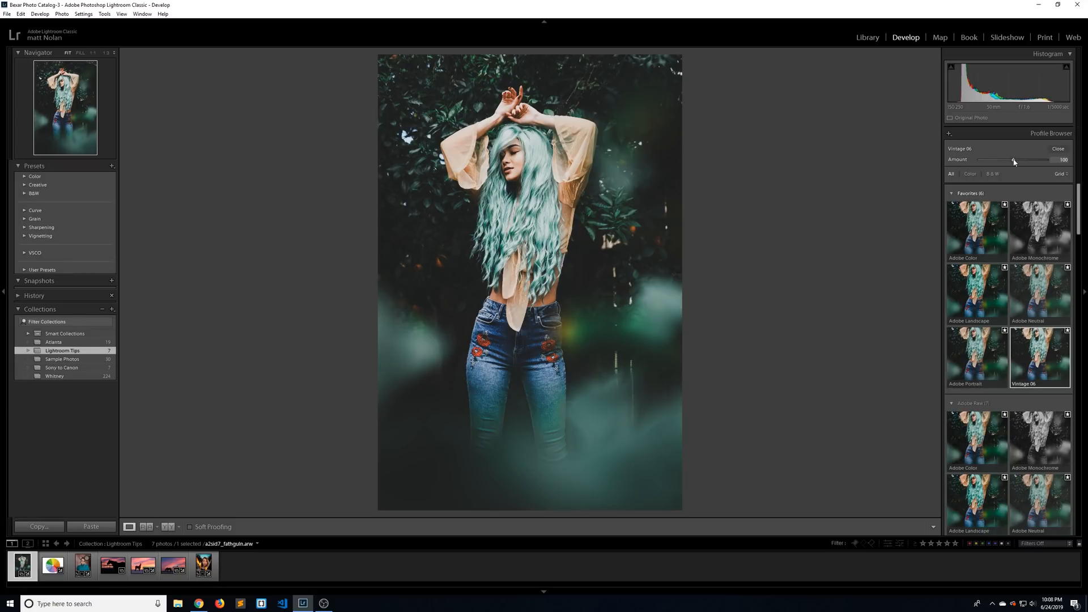
left_click_drag(1014, 159, 979, 159)
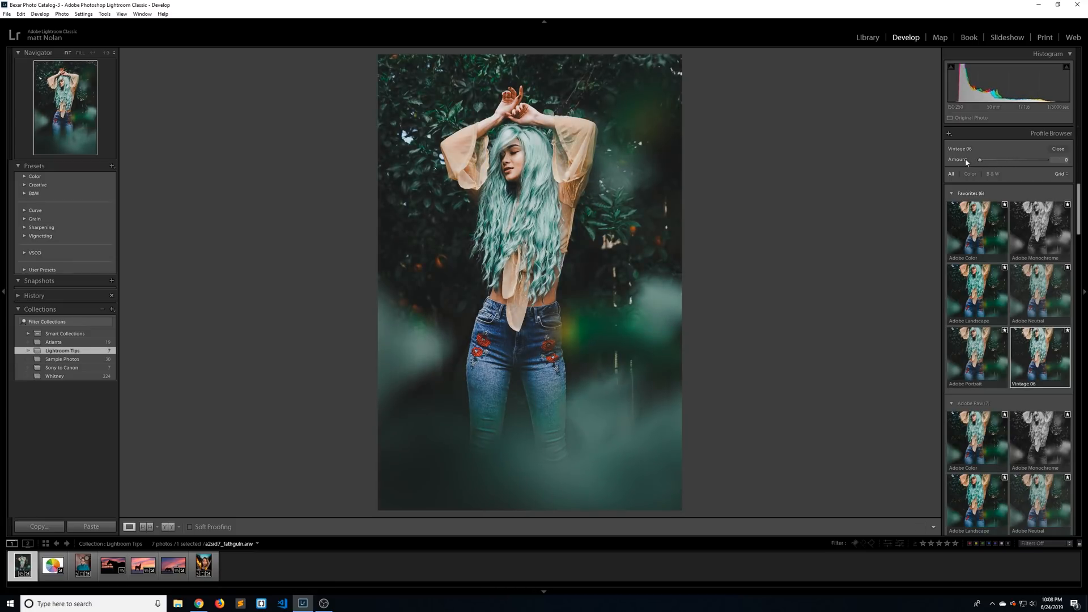
left_click_drag(980, 159, 998, 159)
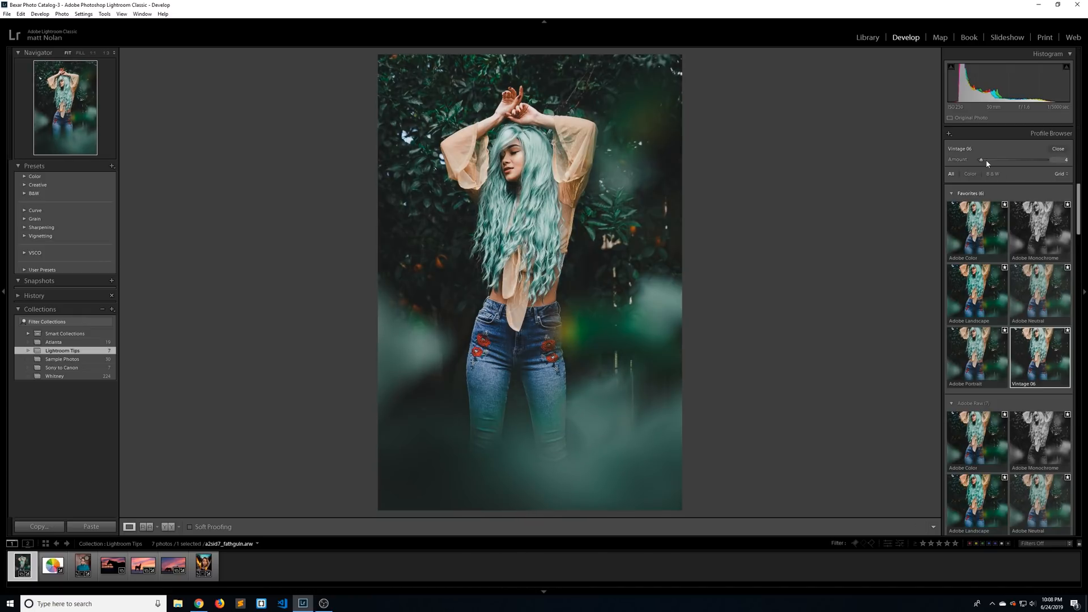
left_click_drag(982, 159, 1011, 159)
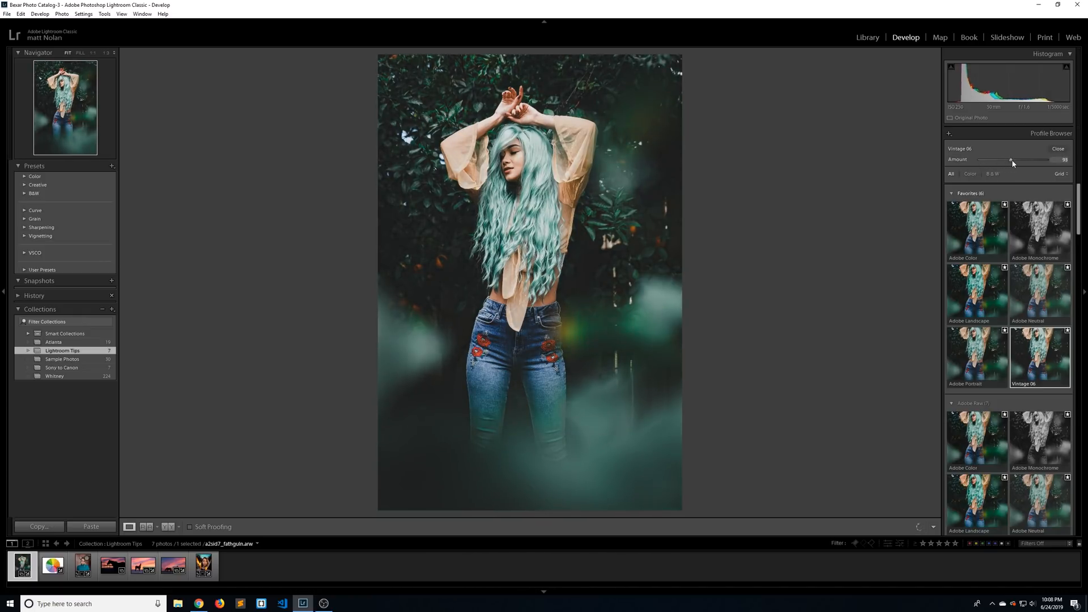
left_click_drag(1010, 160, 1019, 160)
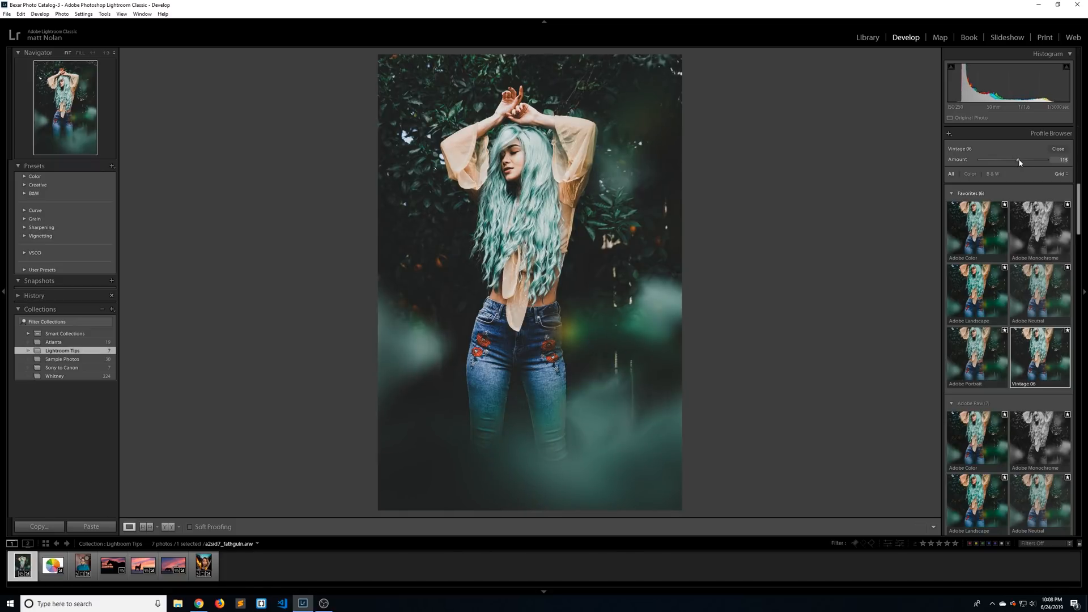
left_click(1063, 148)
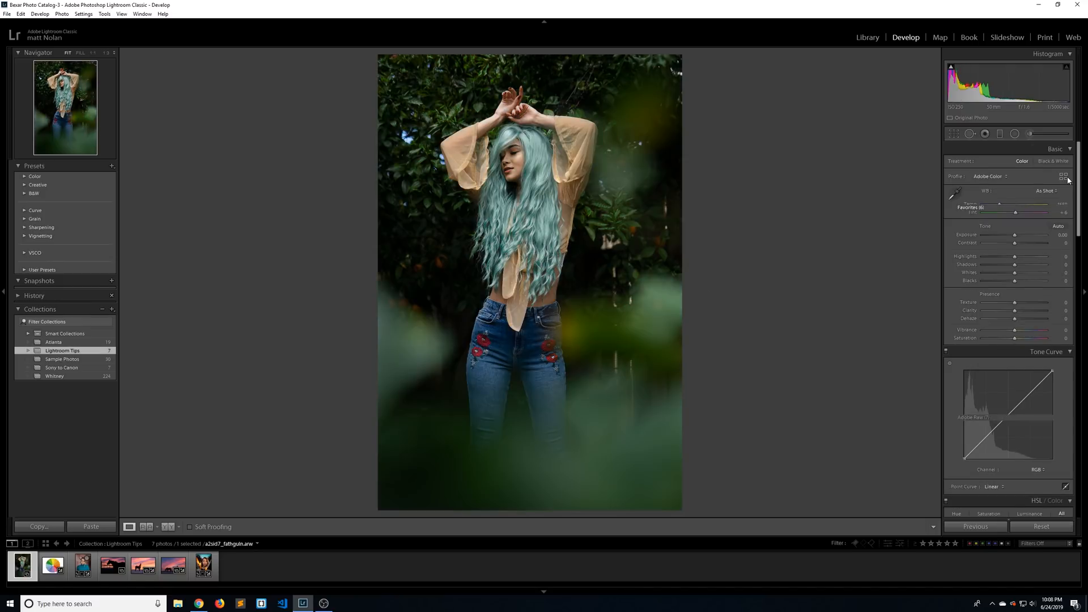
- Apply the Vintage 06 profile to the unedited portrait at an Amount around 176
left_click(1064, 176)
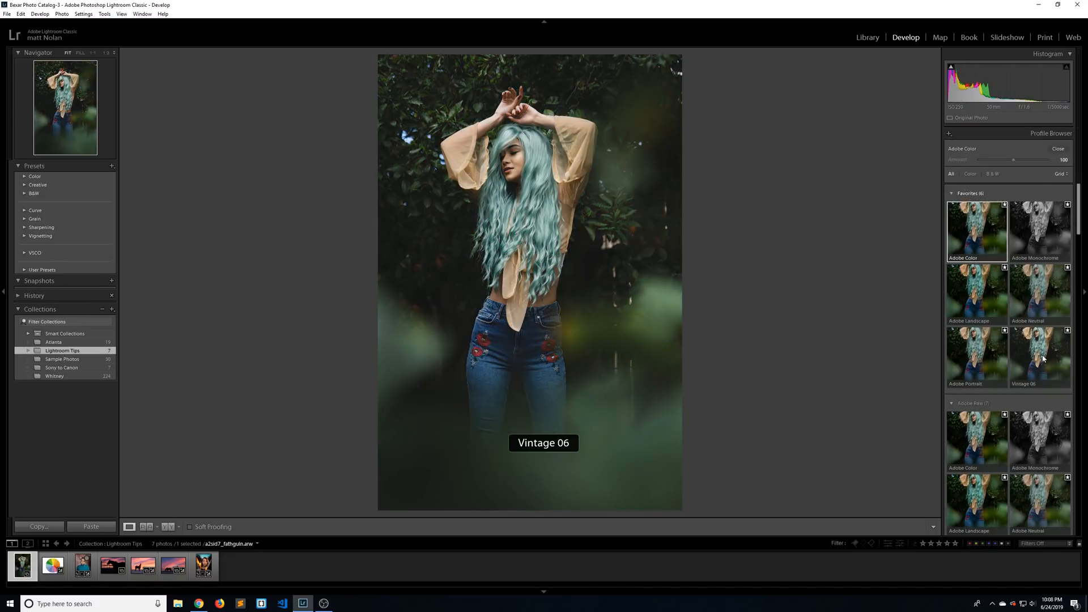
left_click(1041, 356)
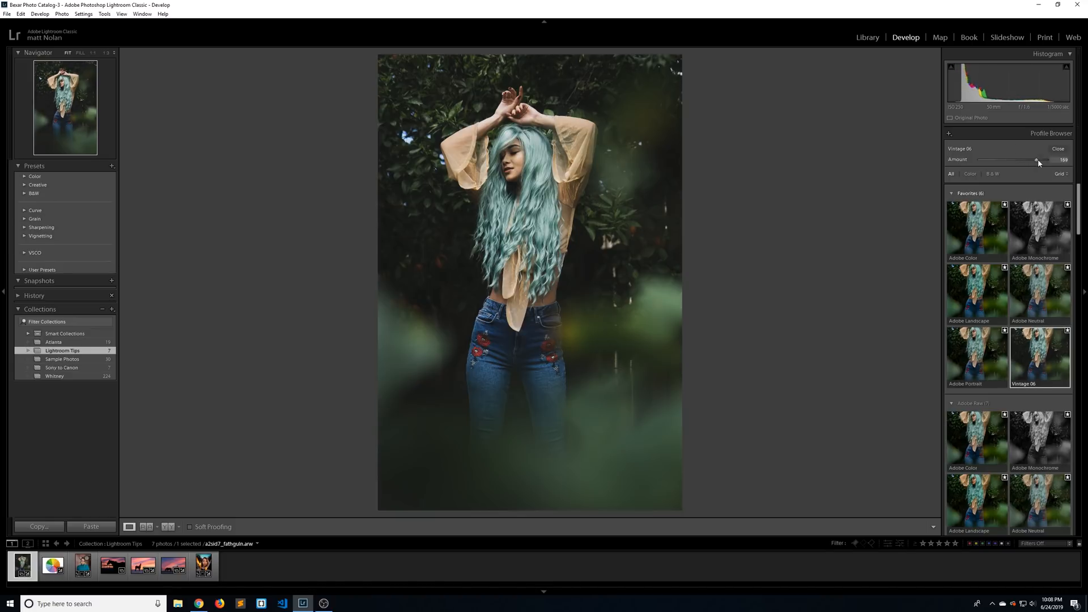
left_click(1059, 147)
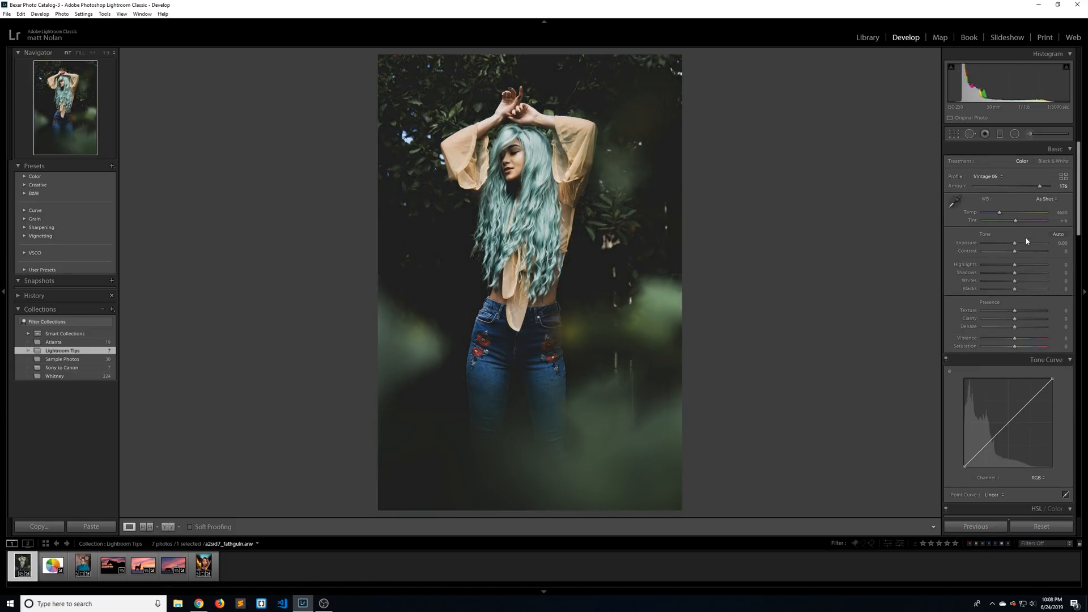
scroll("down", 3)
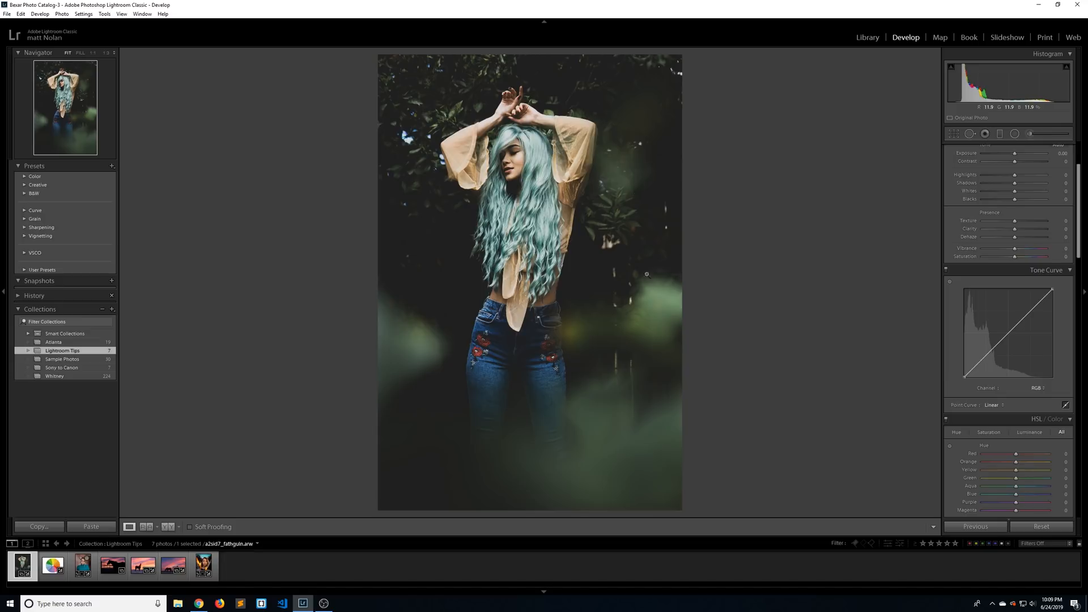
scroll("down", 3)
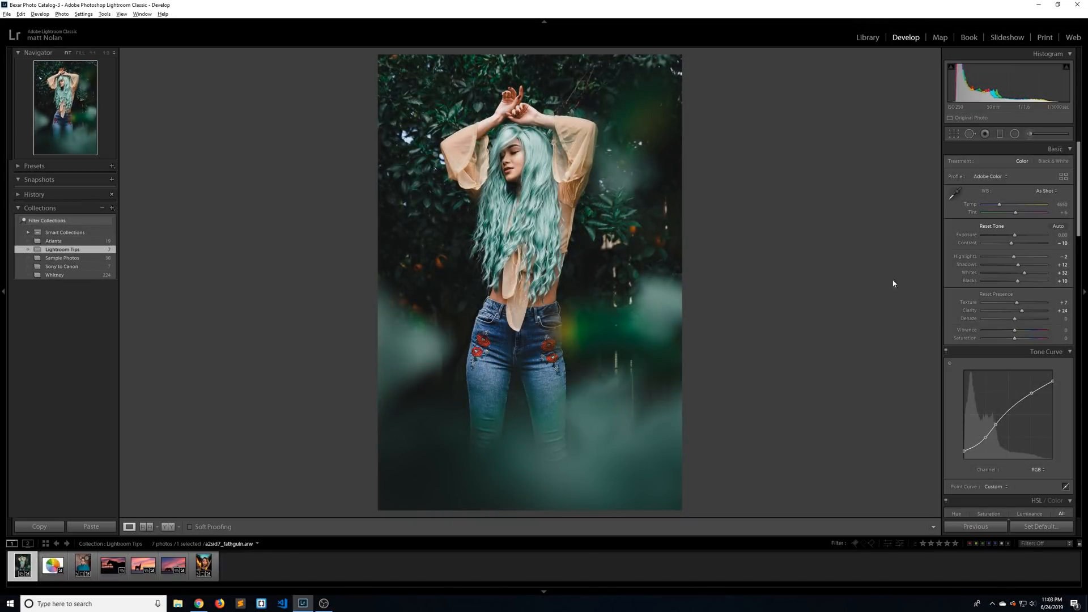
mouse_move(1005, 228)
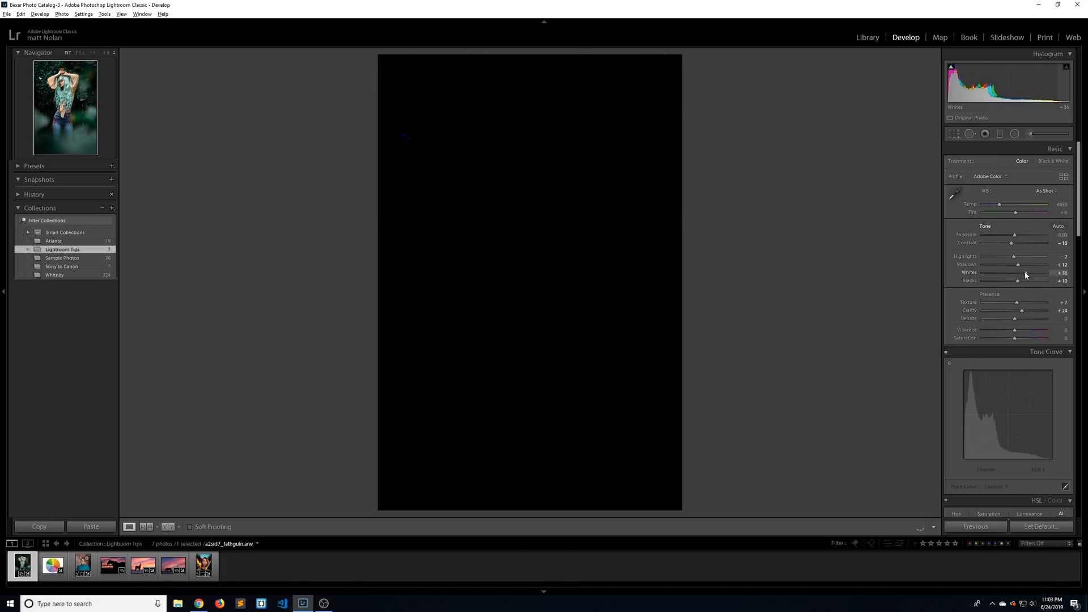
- Alt-drag Whites until the hair clips, then deepen Blacks while watching the shadow clipping mask
left_click_drag(1018, 272, 1037, 272)
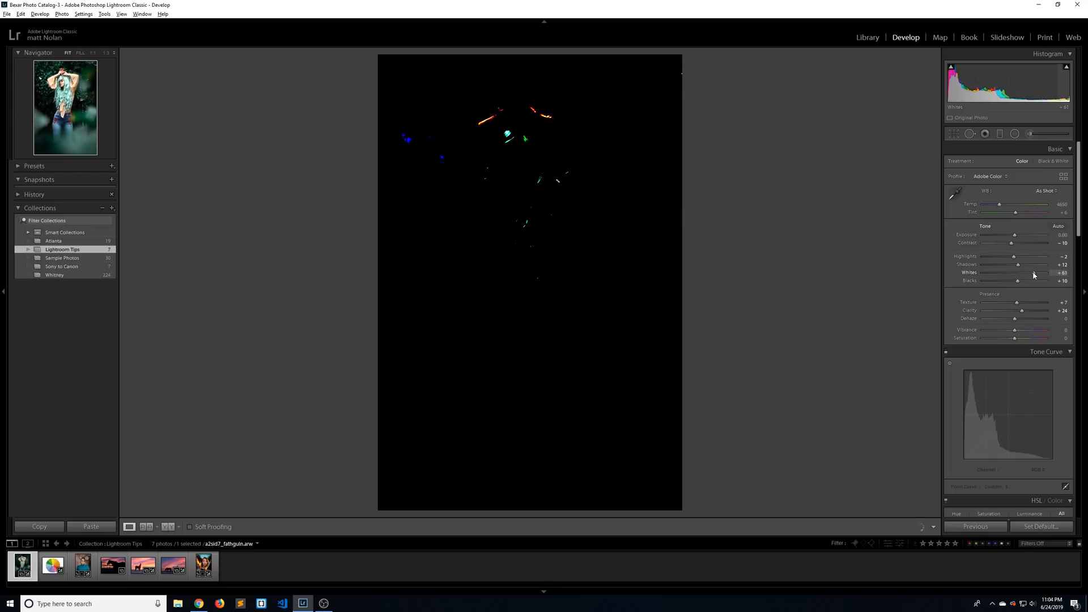
left_click_drag(1018, 280, 1036, 280)
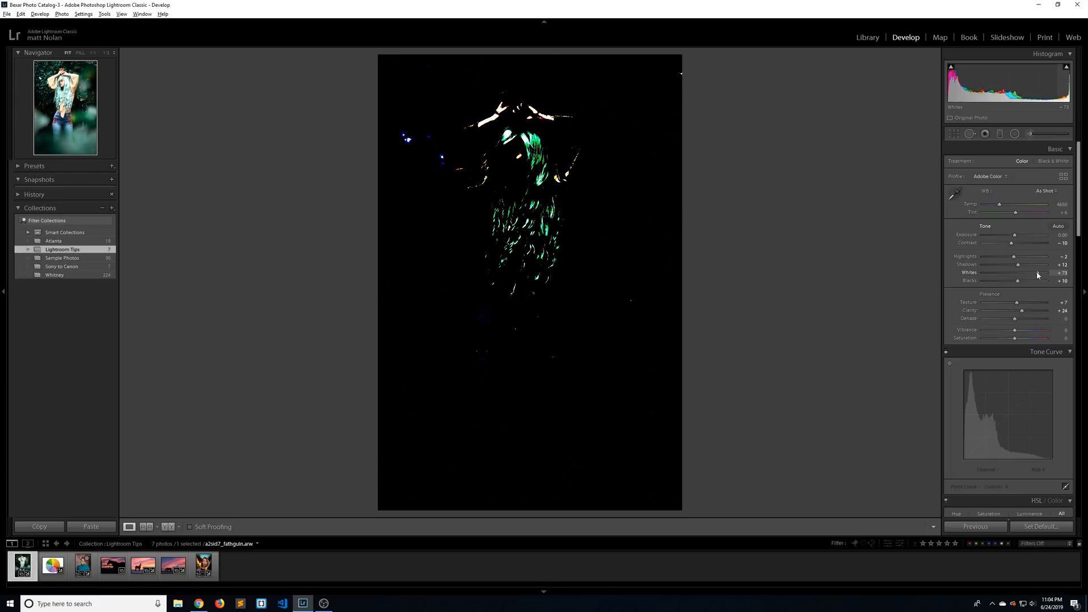
left_click_drag(1003, 280, 1018, 280)
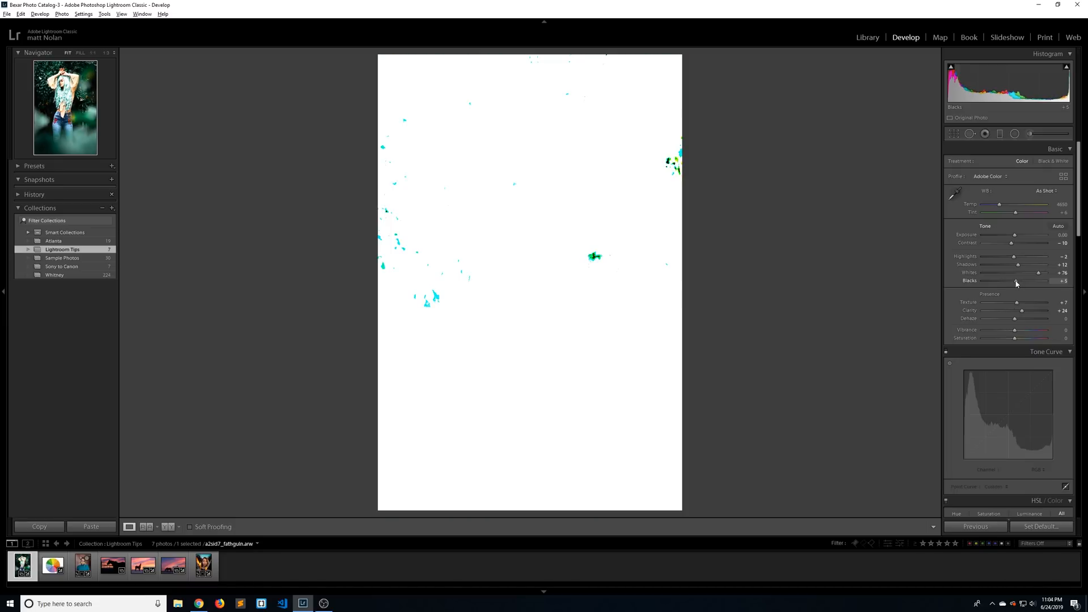
left_click_drag(1017, 281, 1010, 281)
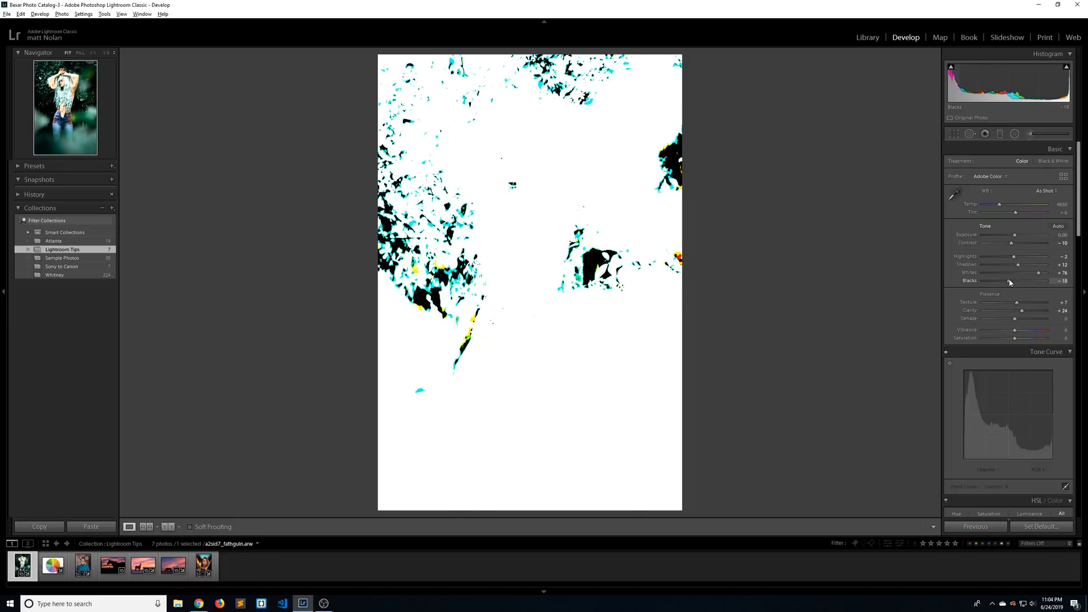
left_click_drag(1041, 281, 1034, 281)
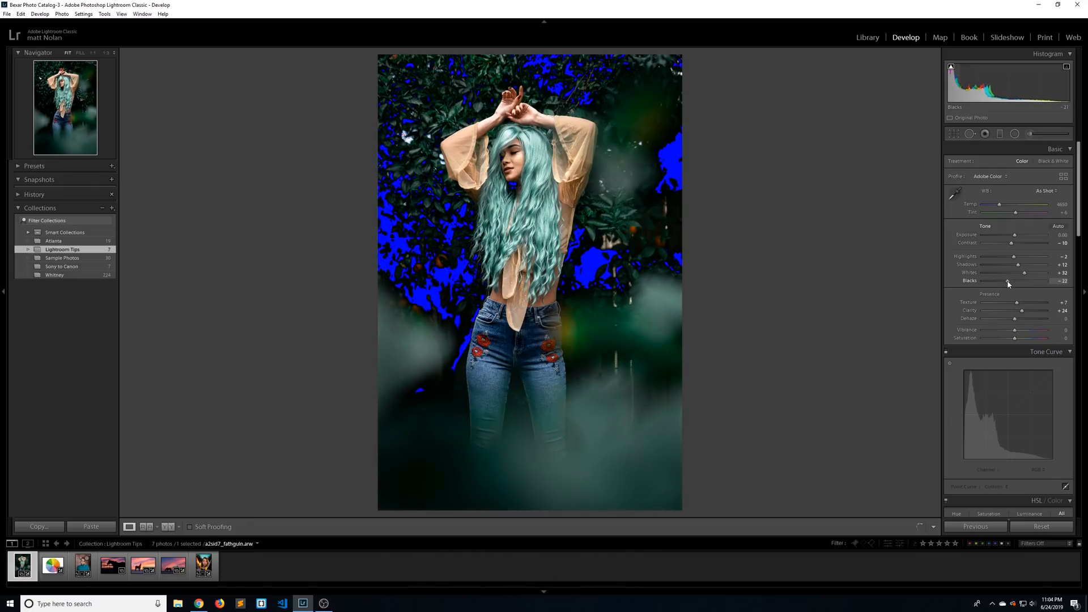
left_click_drag(1019, 272, 1029, 272)
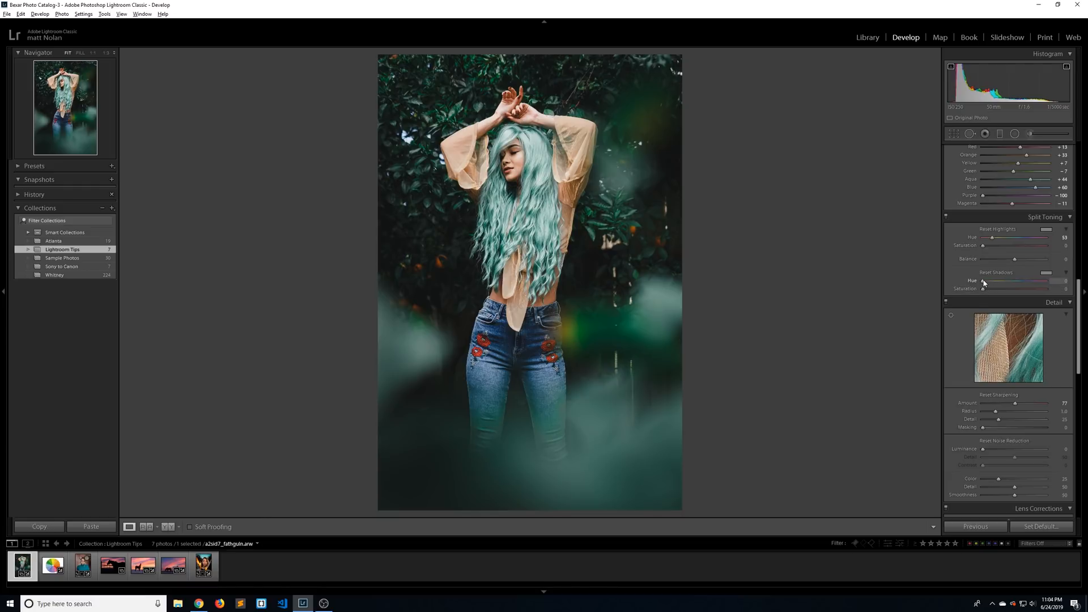
- Tint the shadows toward cyan and set the split-tone balance around +44
left_click_drag(983, 280, 995, 280)
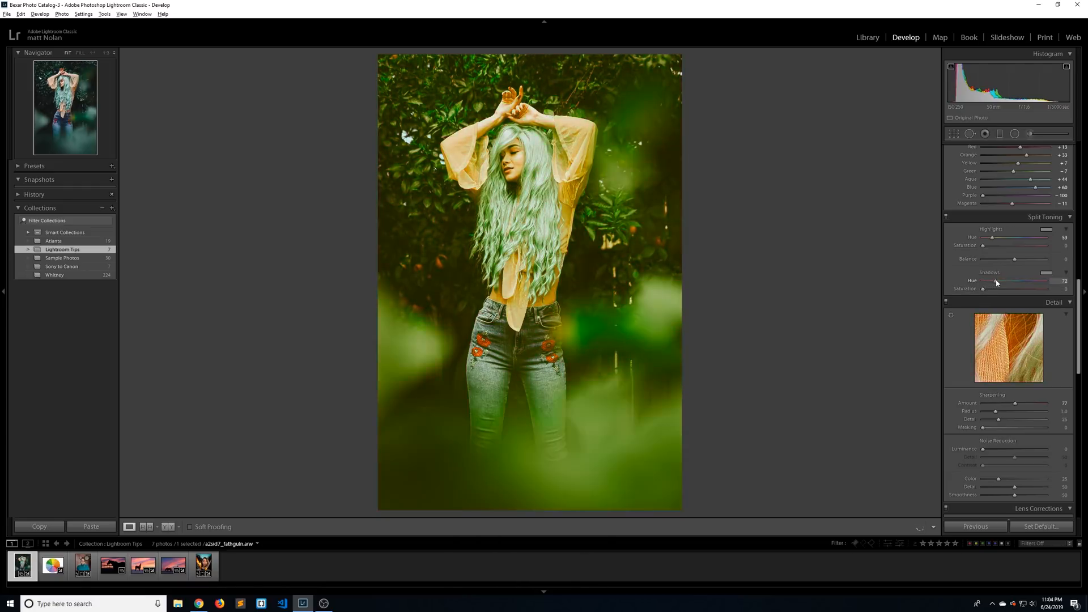
left_click_drag(997, 282, 1015, 282)
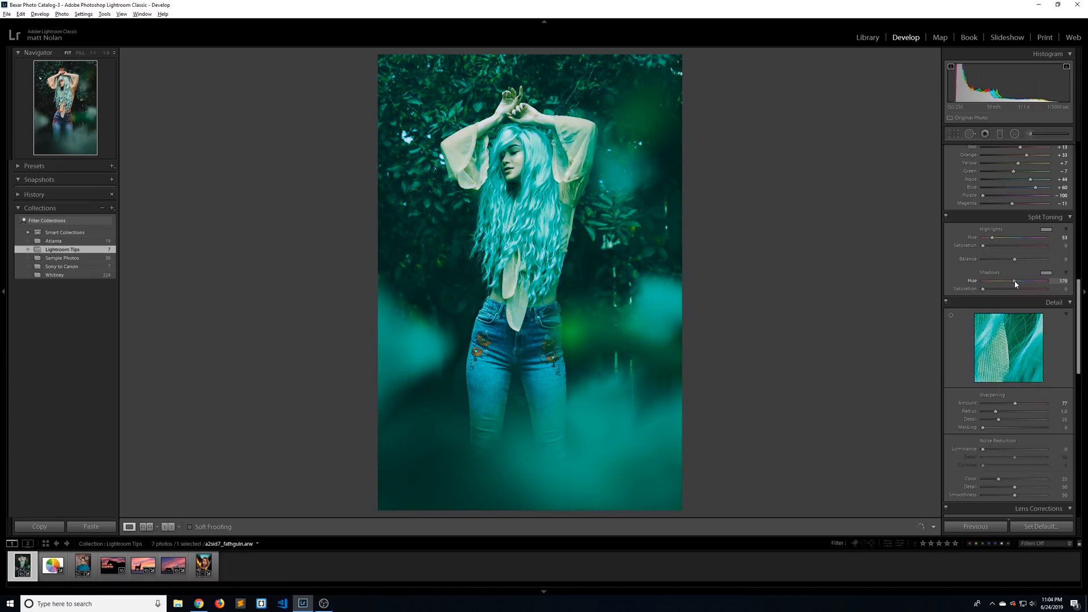
left_click_drag(1014, 281, 1019, 281)
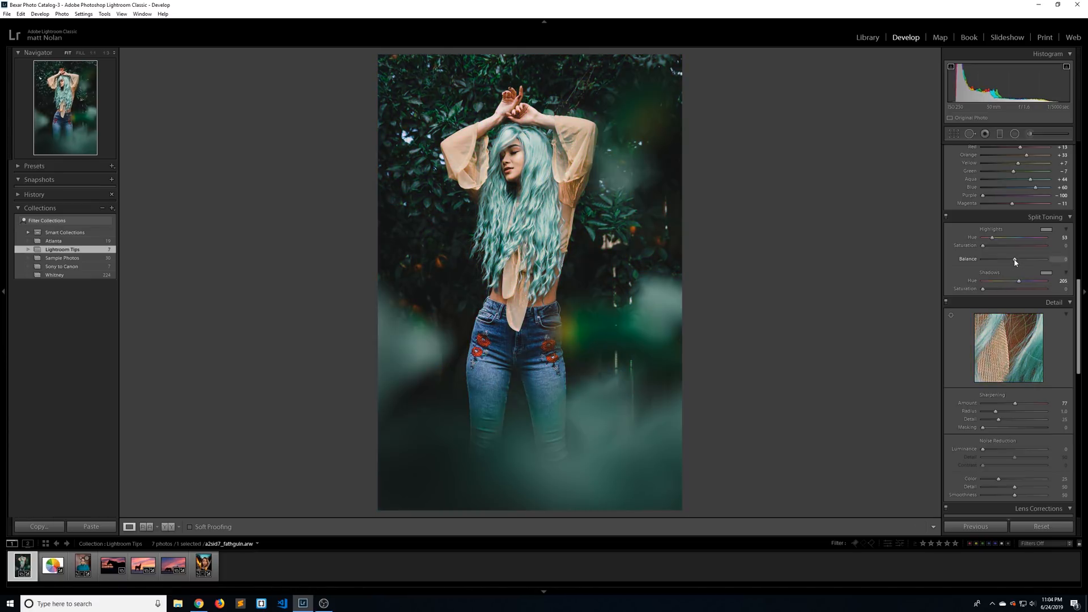
left_click_drag(1016, 258, 1024, 258)
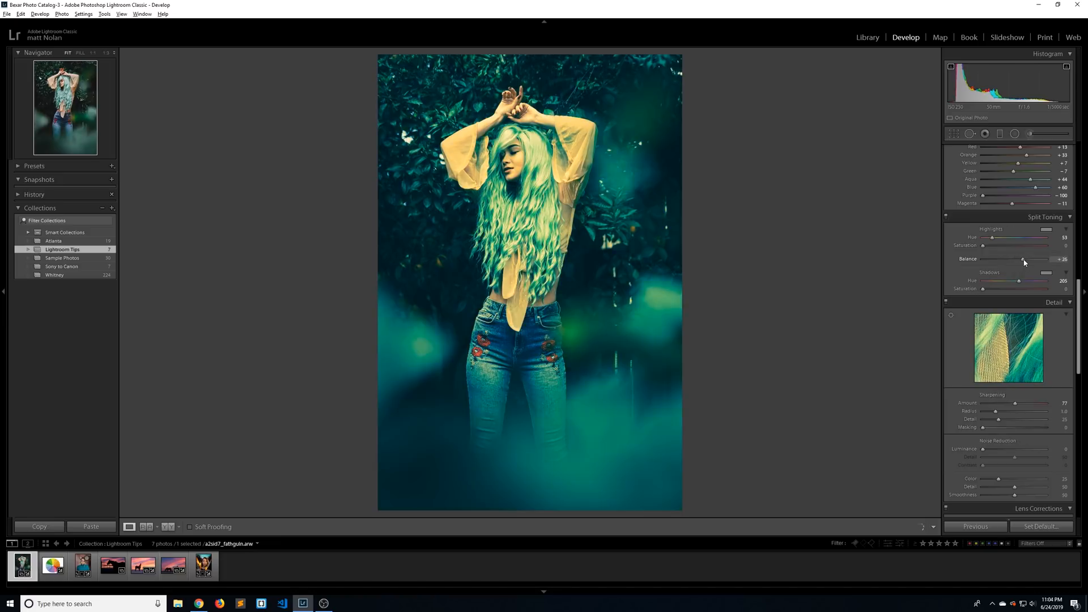
left_click_drag(1022, 258, 1034, 259)
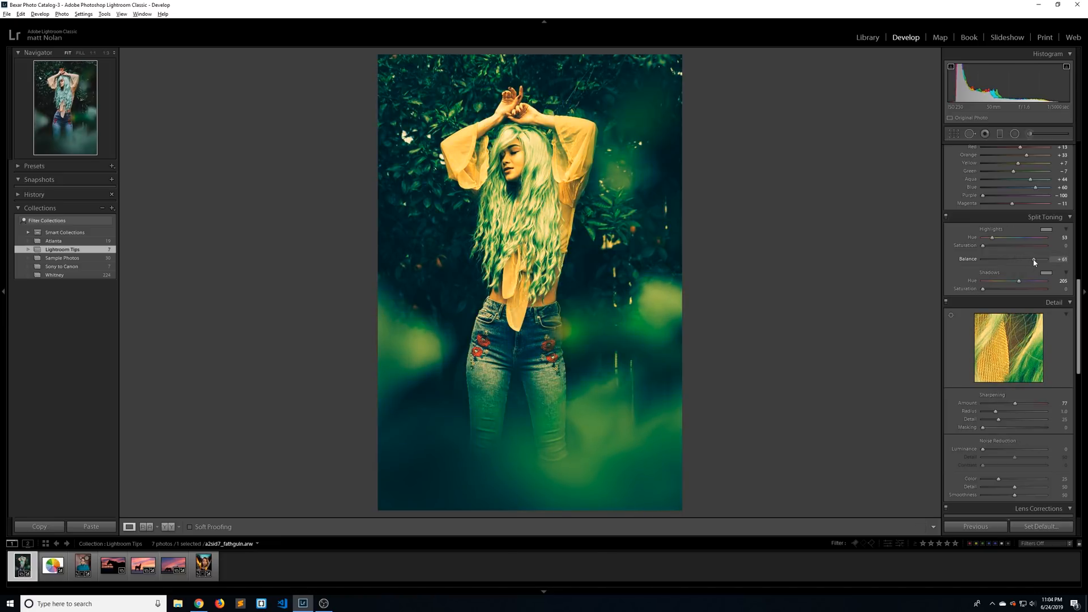
left_click_drag(1034, 259, 1026, 259)
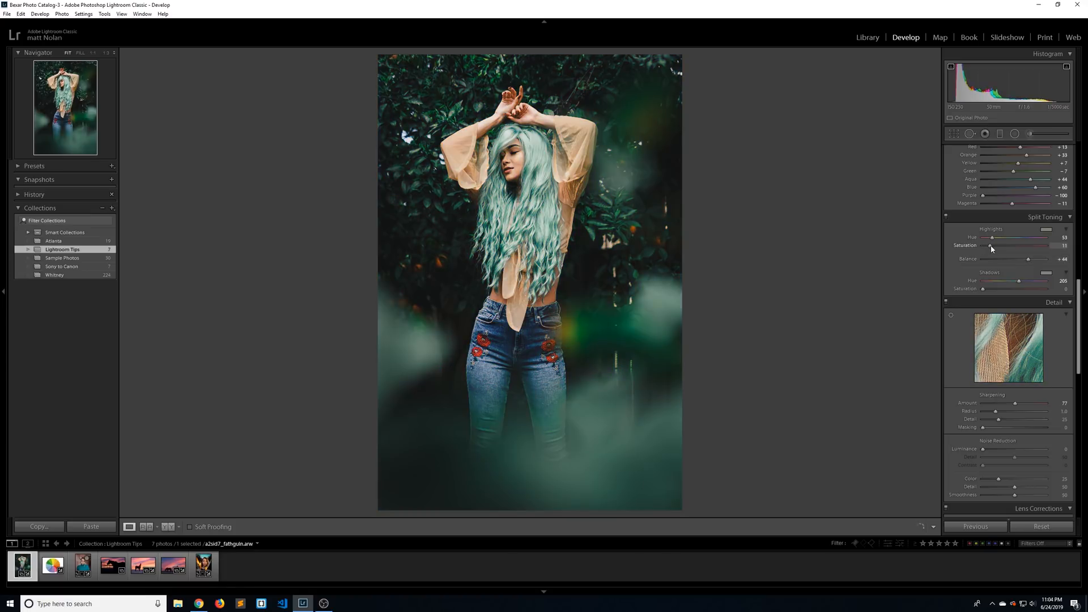
- Raise Highlights and Shadows saturation to colour both split-tone tints
left_click_drag(994, 248, 1009, 249)
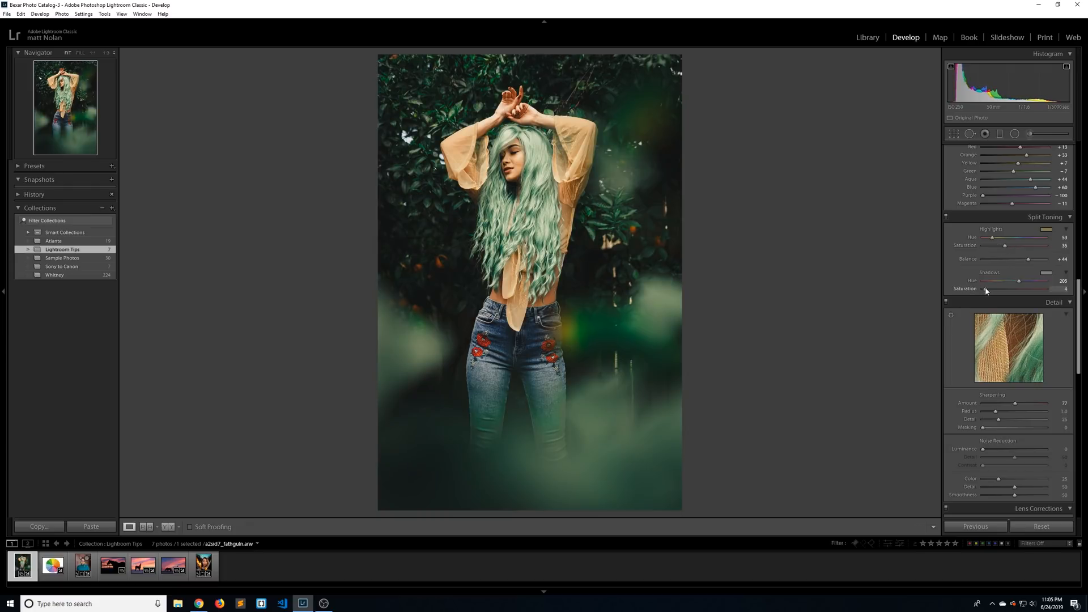
left_click_drag(985, 288, 1034, 288)
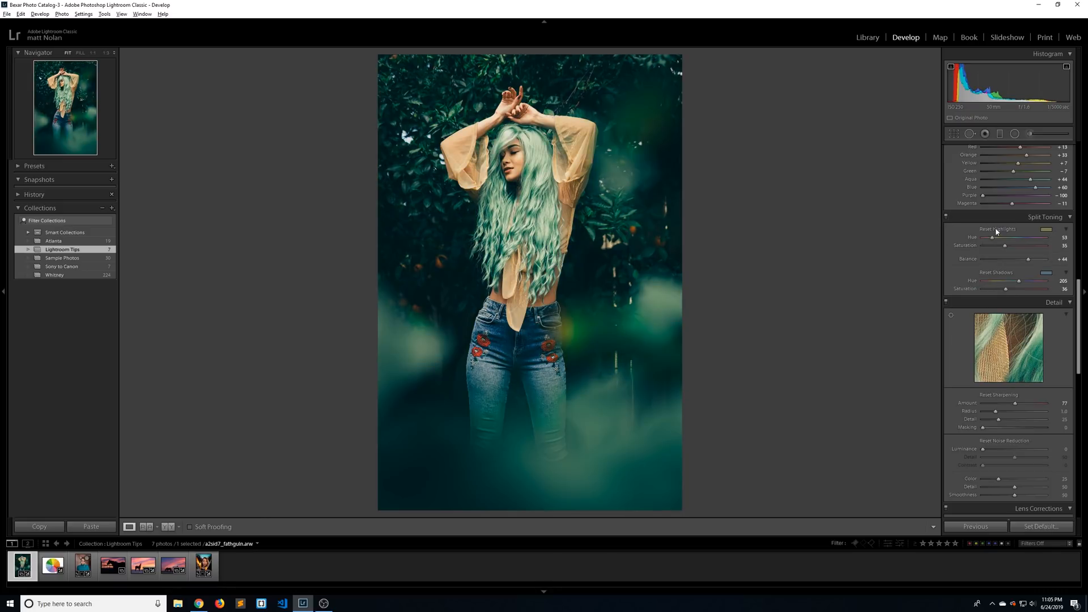
left_click(997, 229)
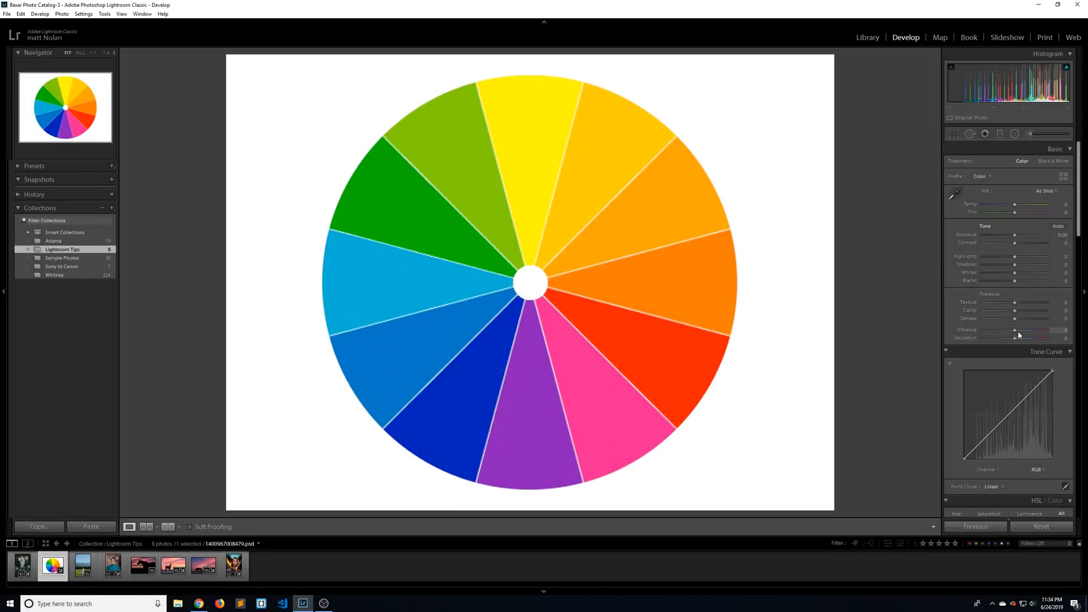
mouse_move(1015, 339)
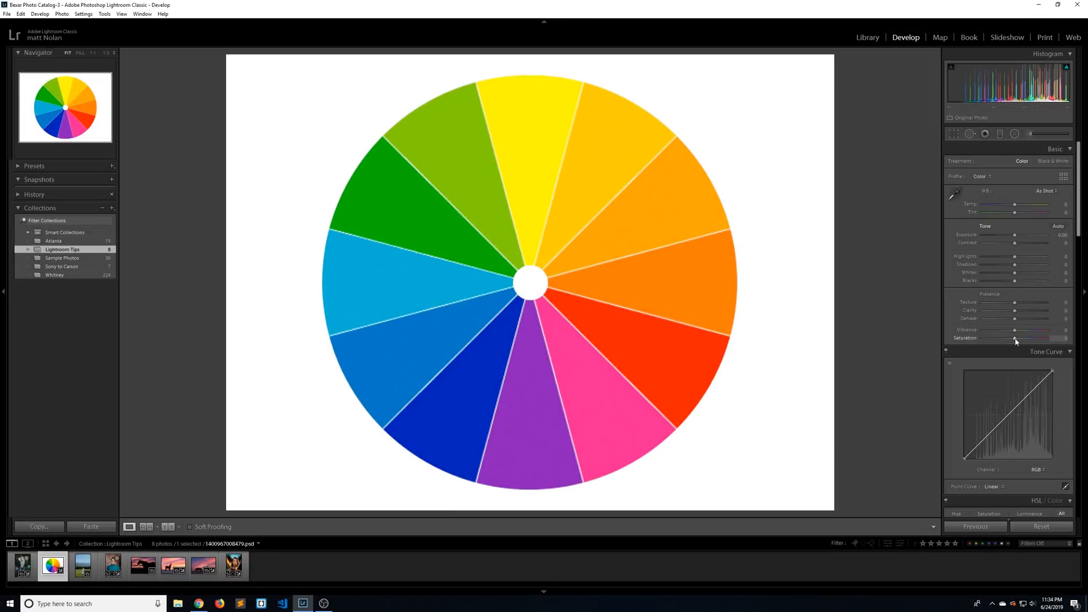
left_click_drag(1015, 338, 983, 337)
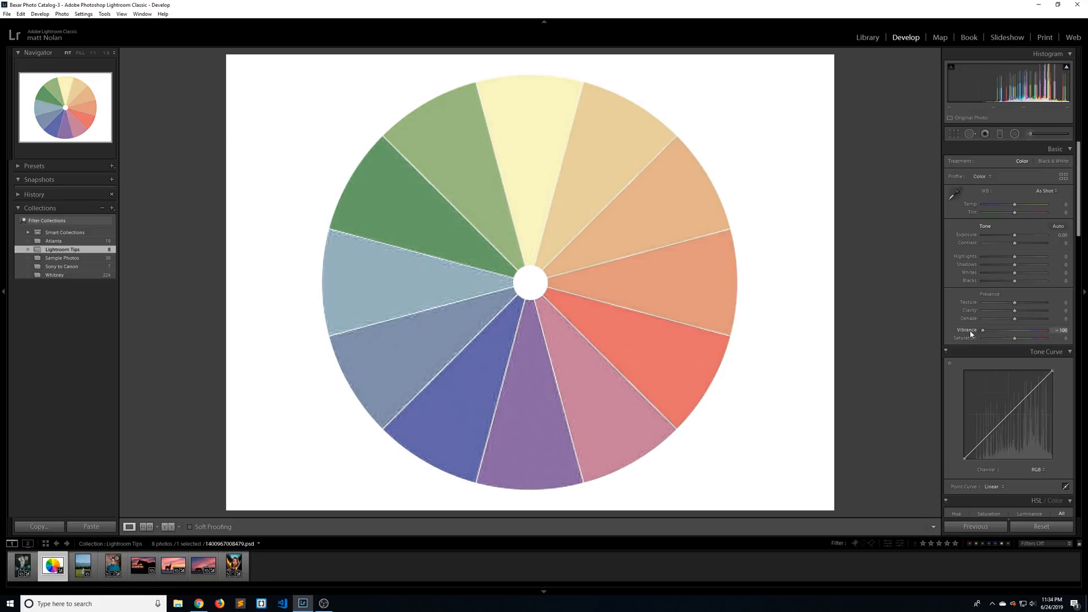
mouse_move(632, 193)
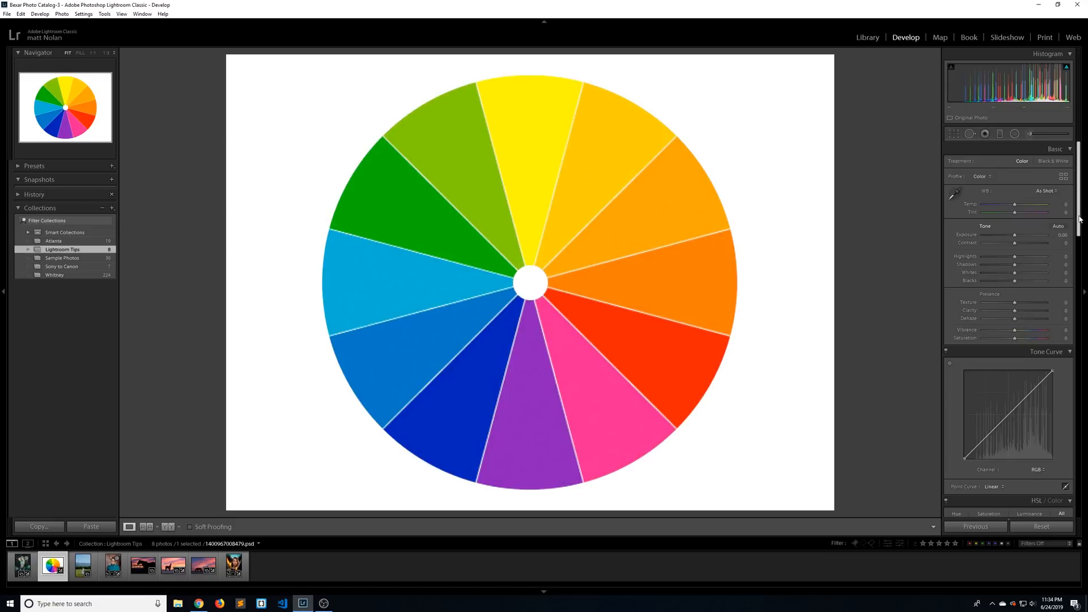
- Set the colour wheel's Calibration Blue Primary Saturation to +100, turning its blues pale
scroll("down", 3)
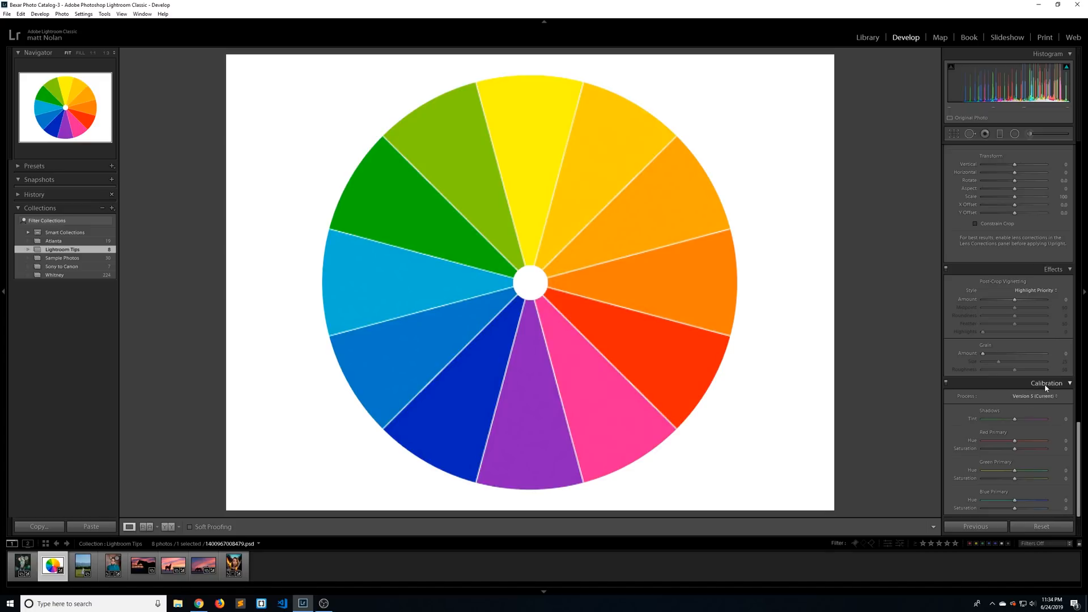
mouse_move(1013, 510)
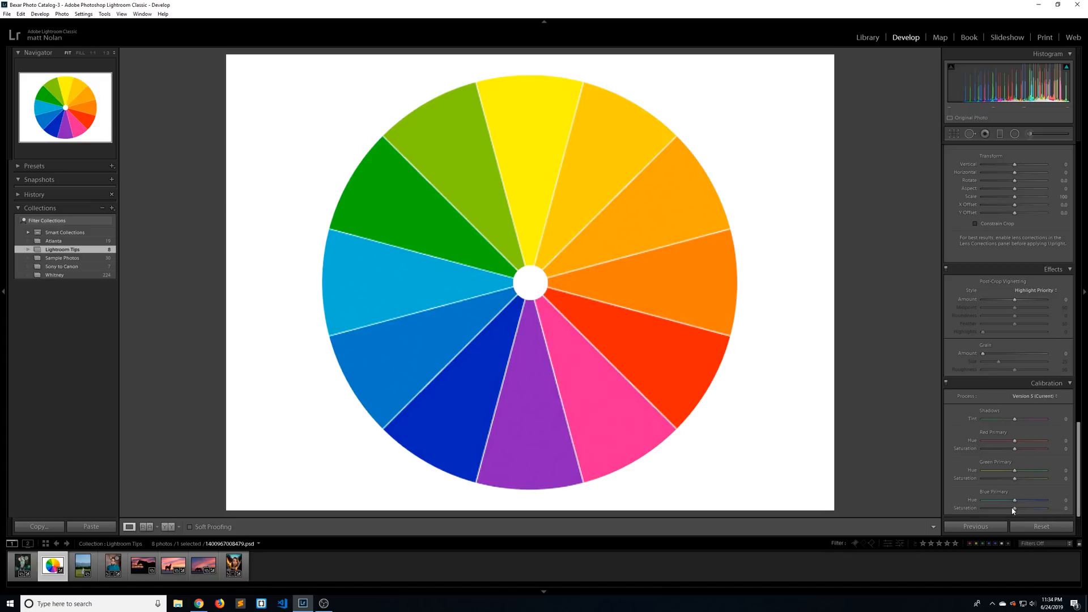
left_click_drag(1034, 500, 993, 500)
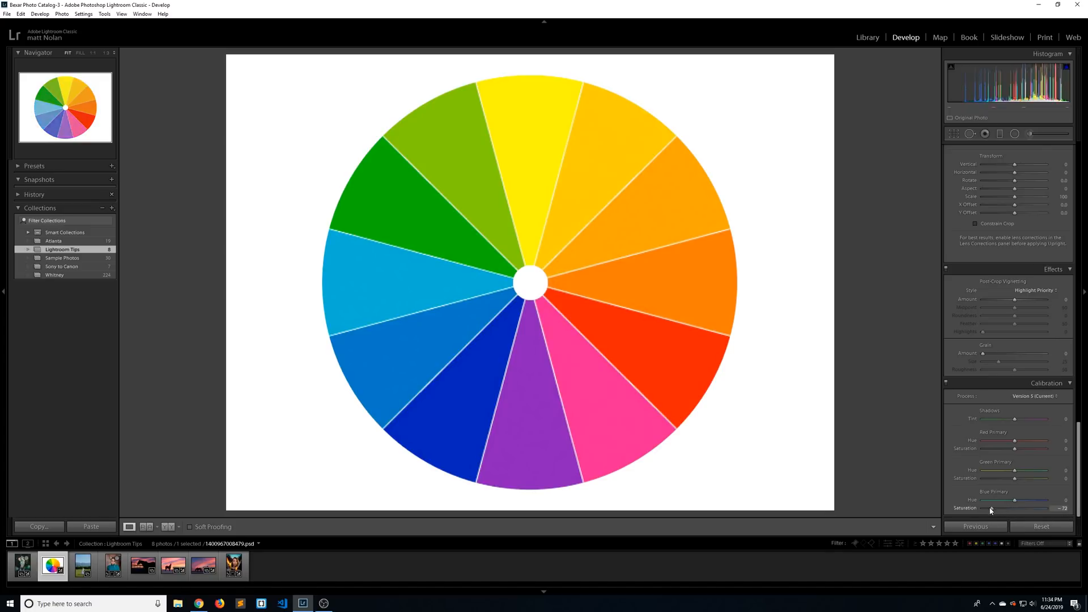
left_click_drag(1015, 508, 982, 507)
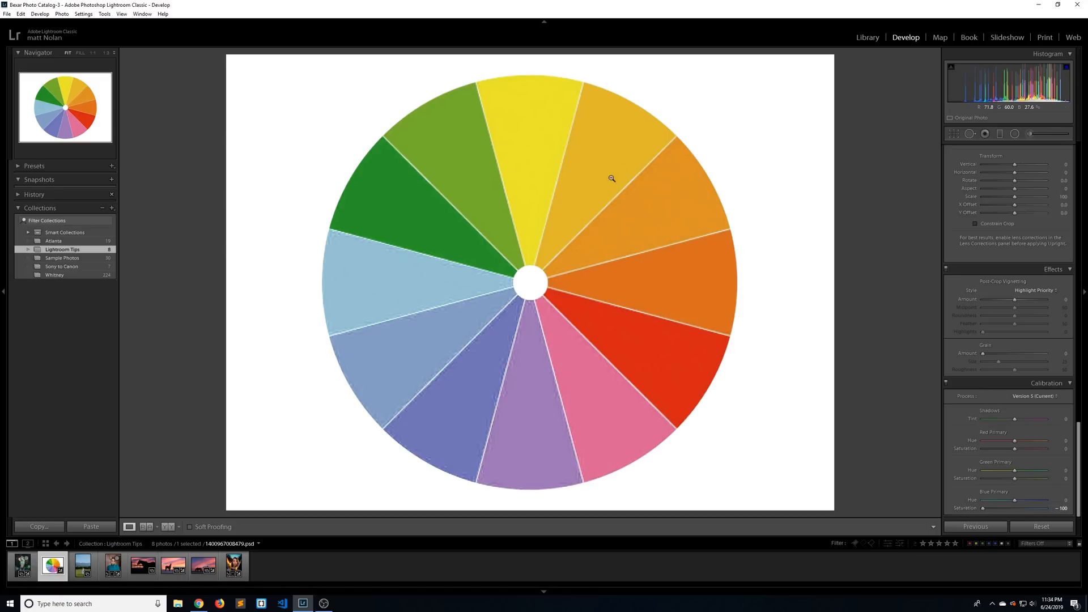
left_click(88, 570)
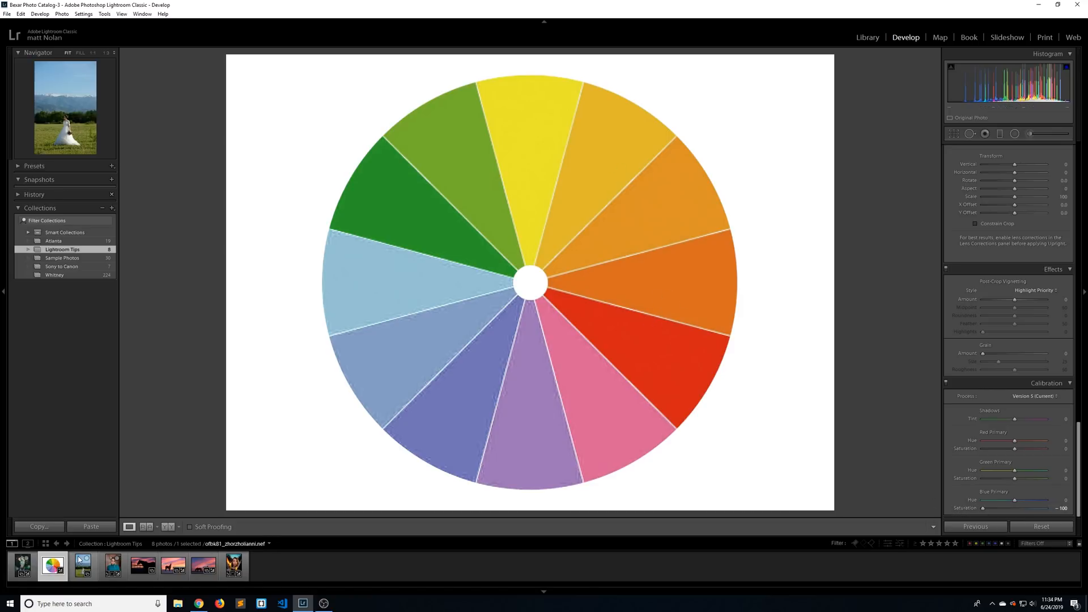
- On the wedding photo, try Vibrance +100 and return it to neutral
left_click(81, 572)
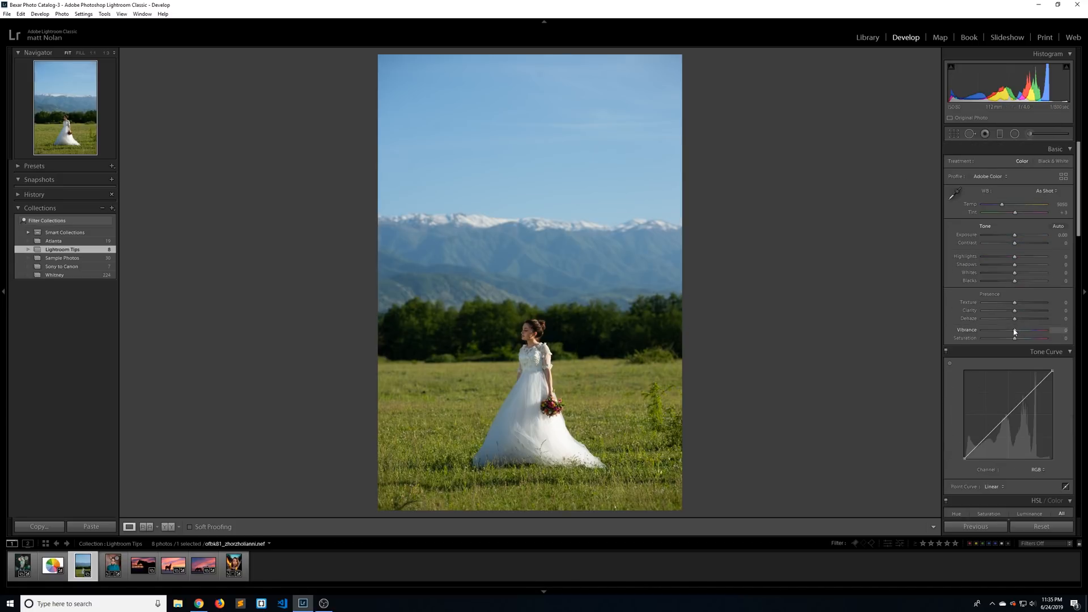
left_click_drag(1013, 330, 1046, 330)
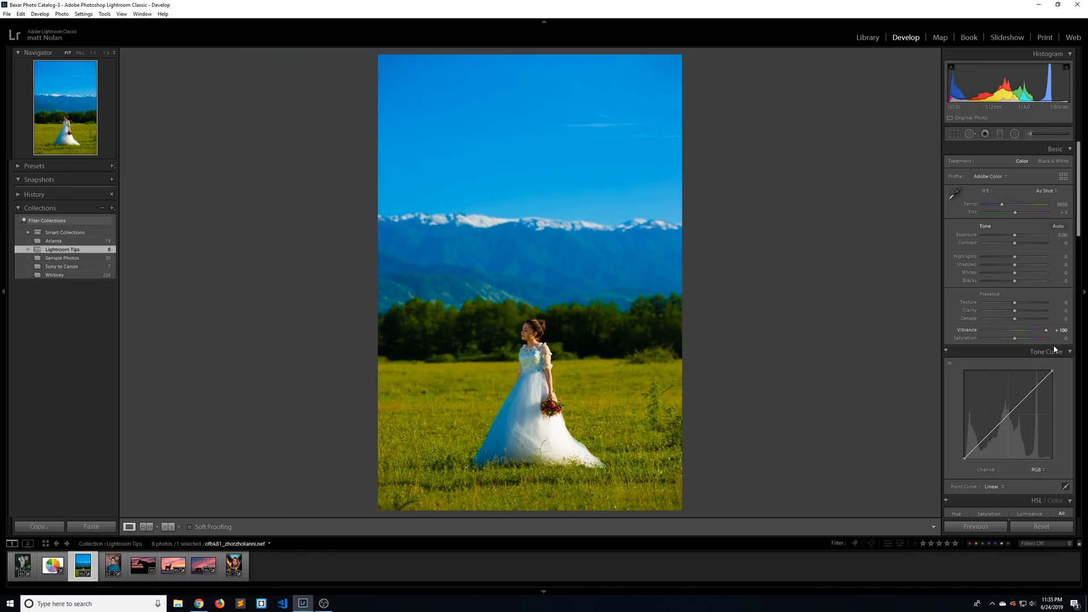
left_click_drag(1044, 330, 1044, 338)
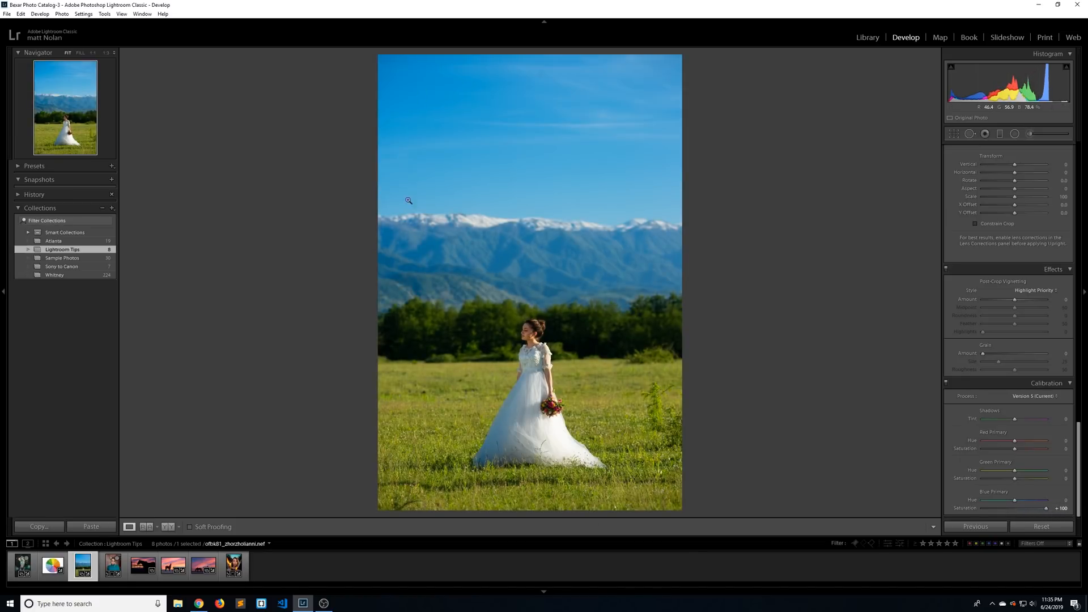
- Zoomed on the bride and grass, compare and keep Blue Primary Saturation at +100
left_click(408, 199)
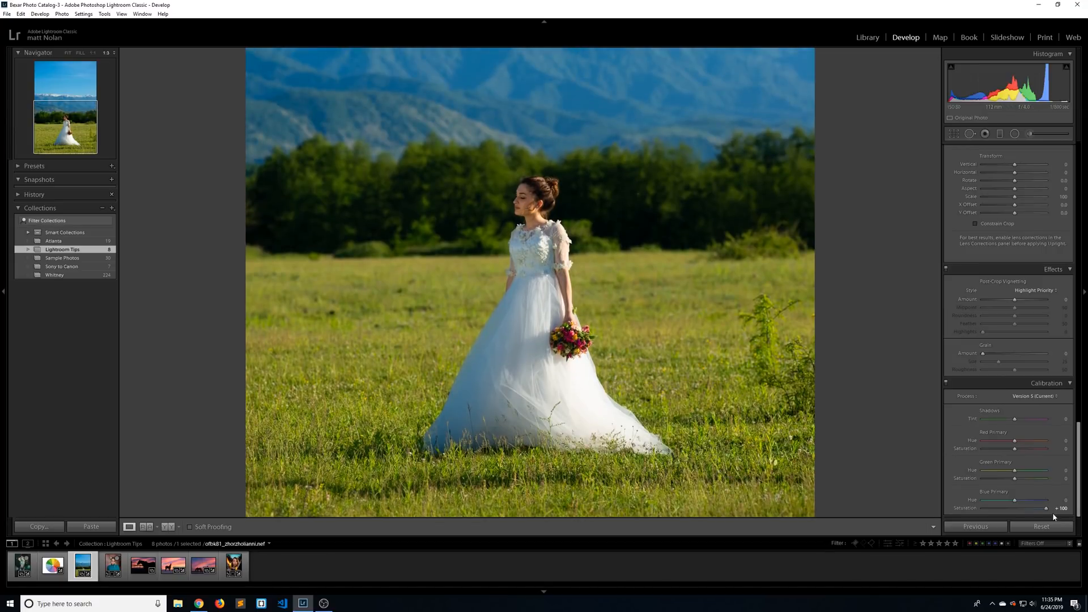
left_click_drag(1046, 508, 1014, 508)
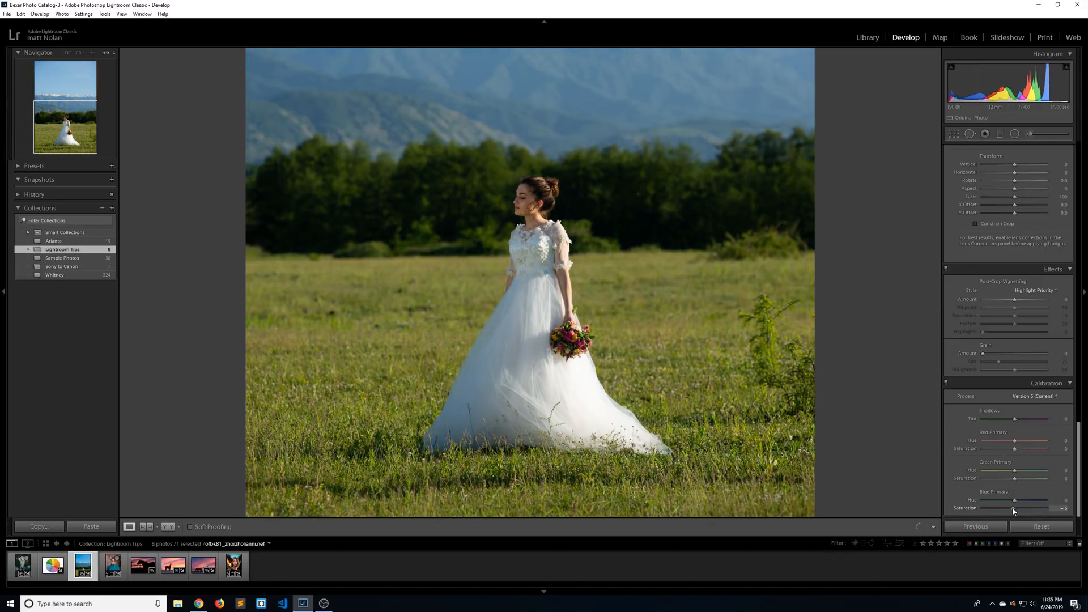
left_click_drag(1014, 508, 1062, 508)
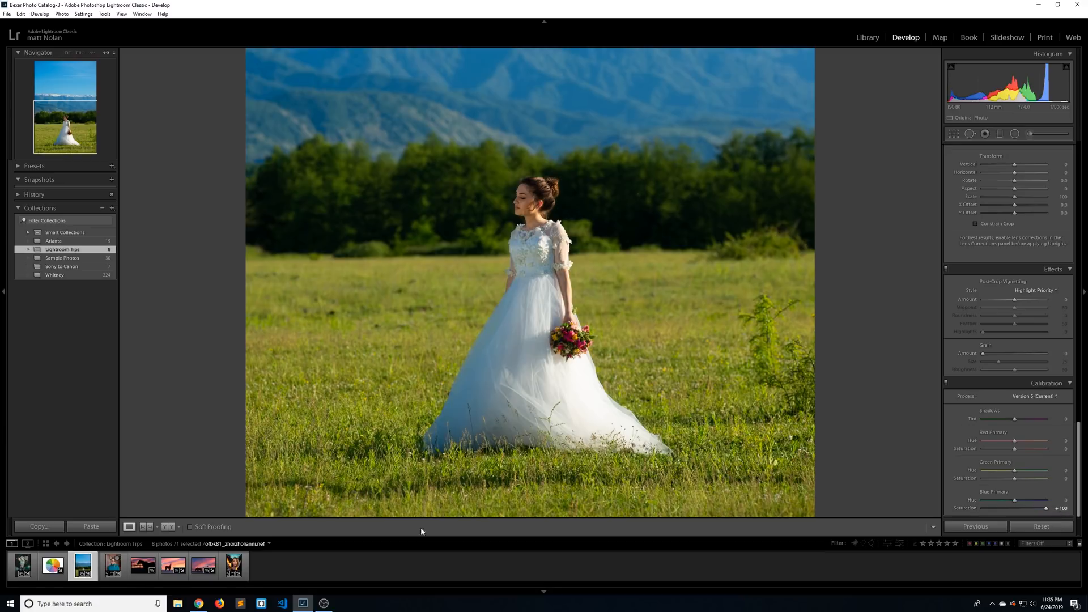
left_click(114, 567)
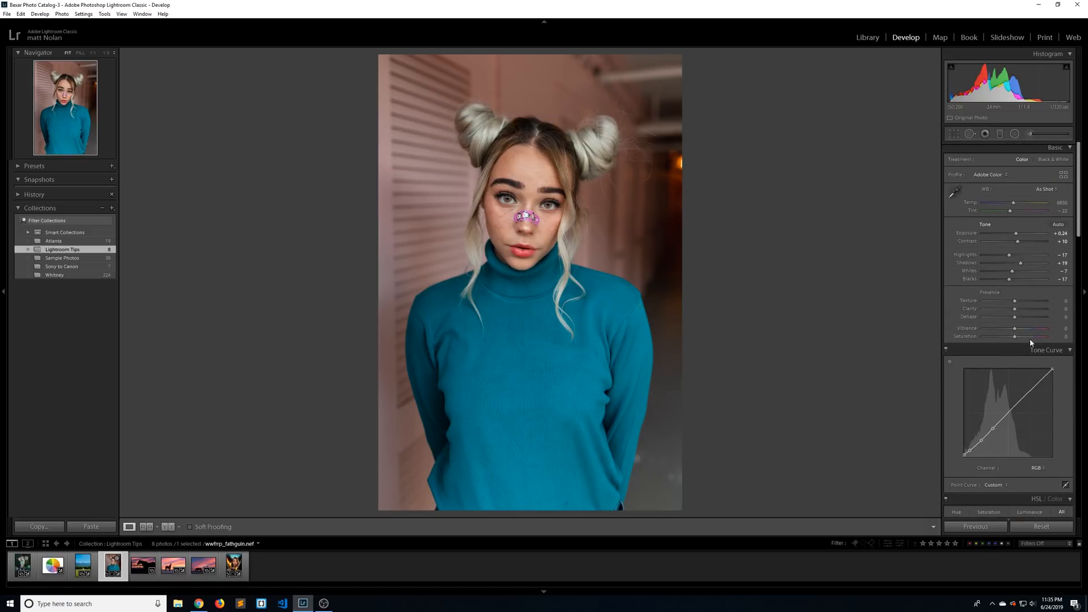
left_click_drag(1013, 327, 1047, 328)
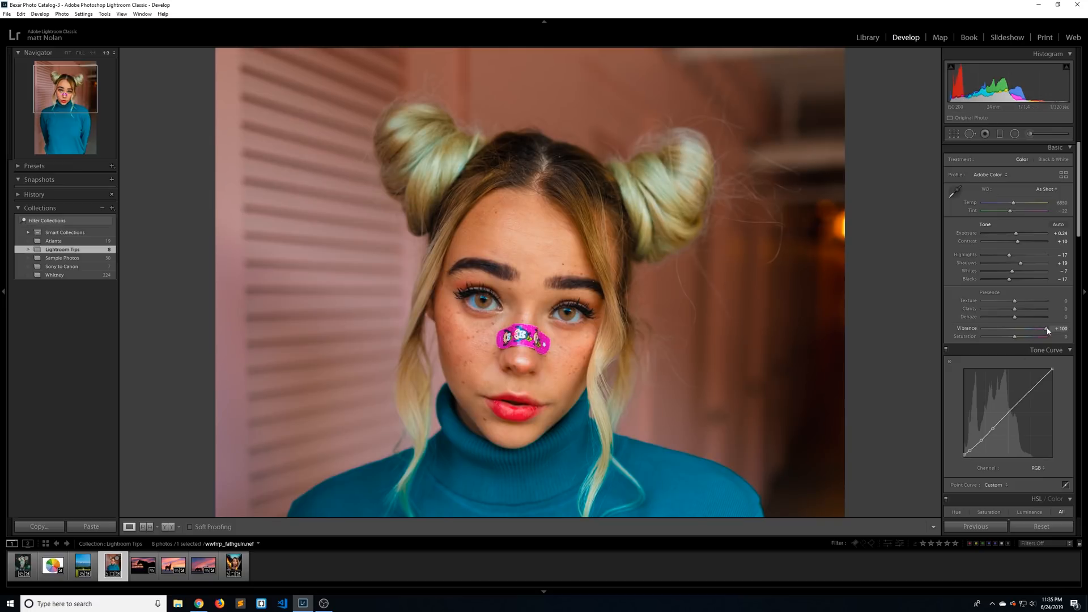
left_click_drag(1046, 329, 1013, 329)
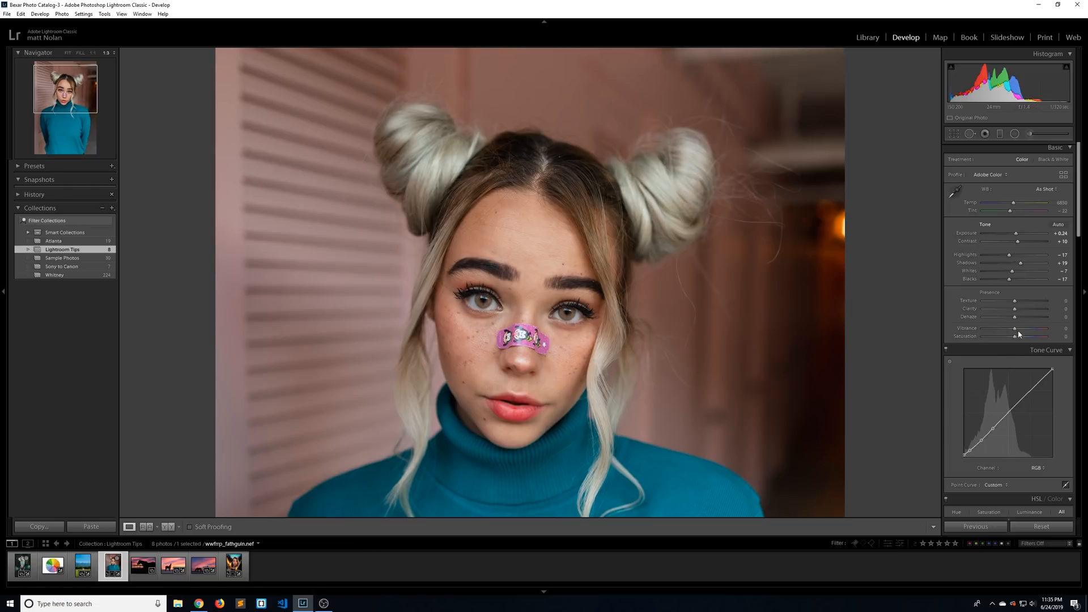
left_click_drag(1011, 328, 1046, 328)
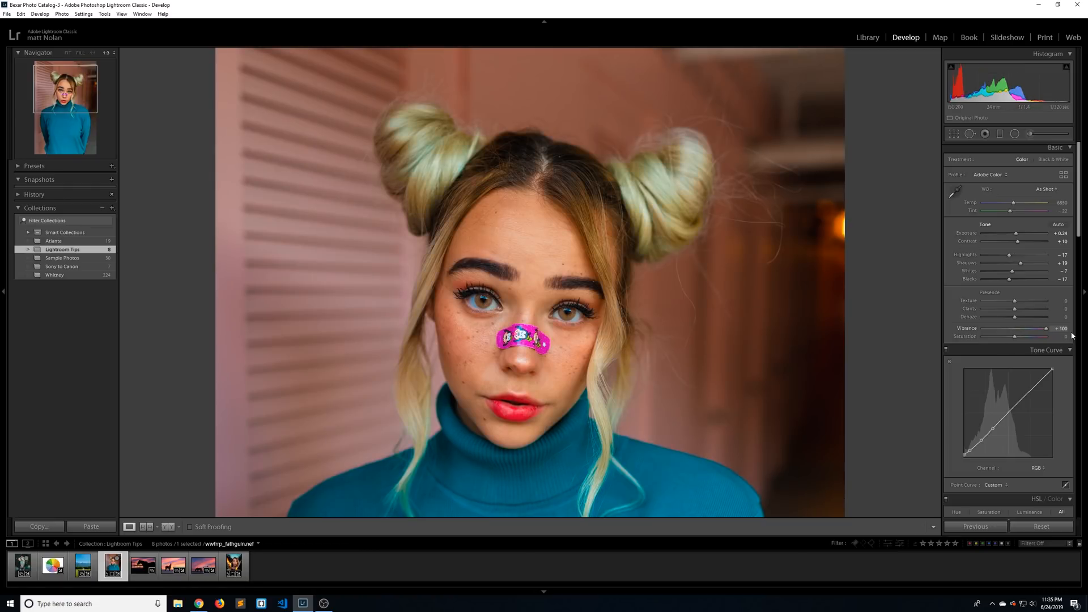
left_click_drag(1047, 328, 1013, 328)
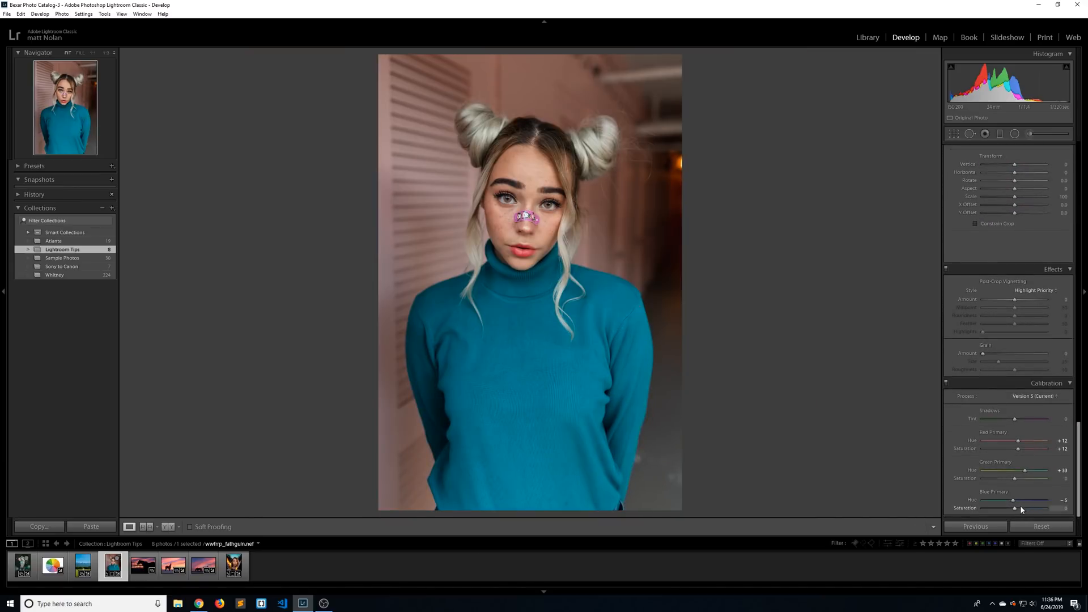
left_click_drag(1014, 508, 1061, 508)
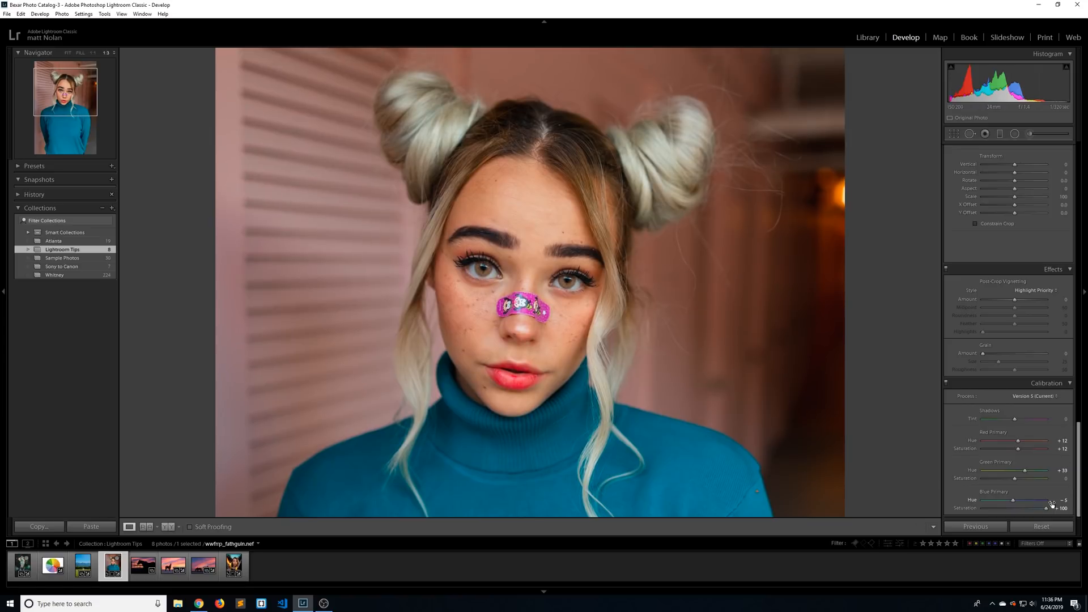
left_click_drag(1048, 508, 1004, 507)
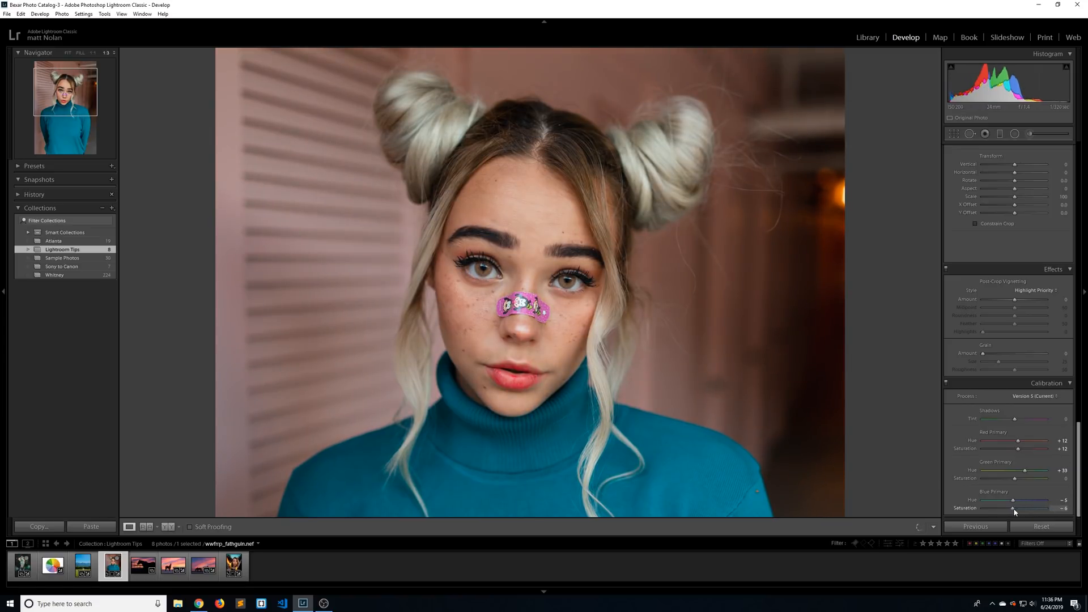
left_click_drag(1012, 508, 1047, 507)
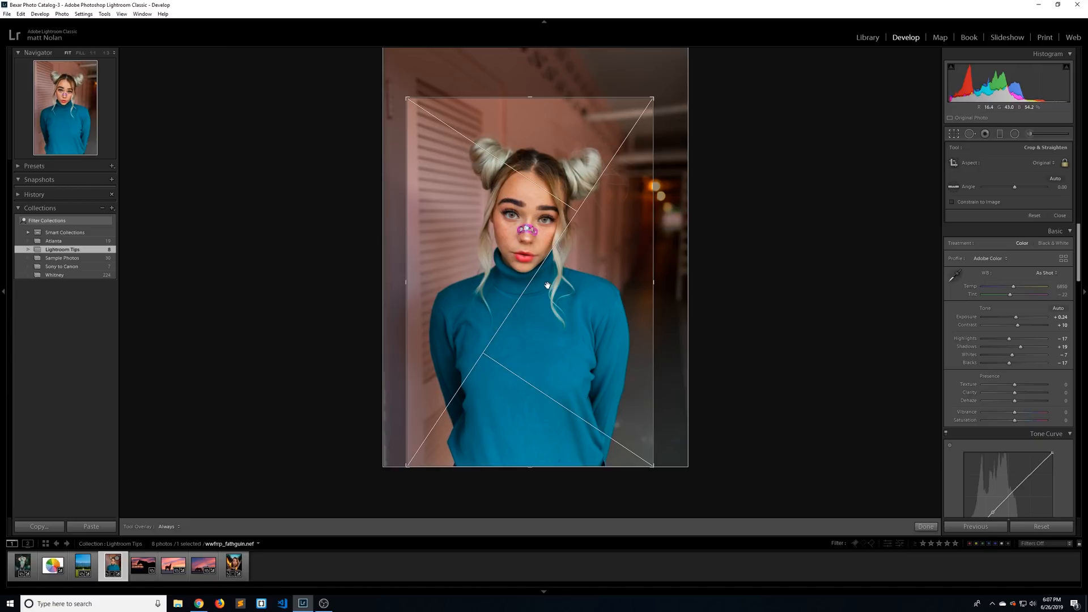
mouse_move(631, 129)
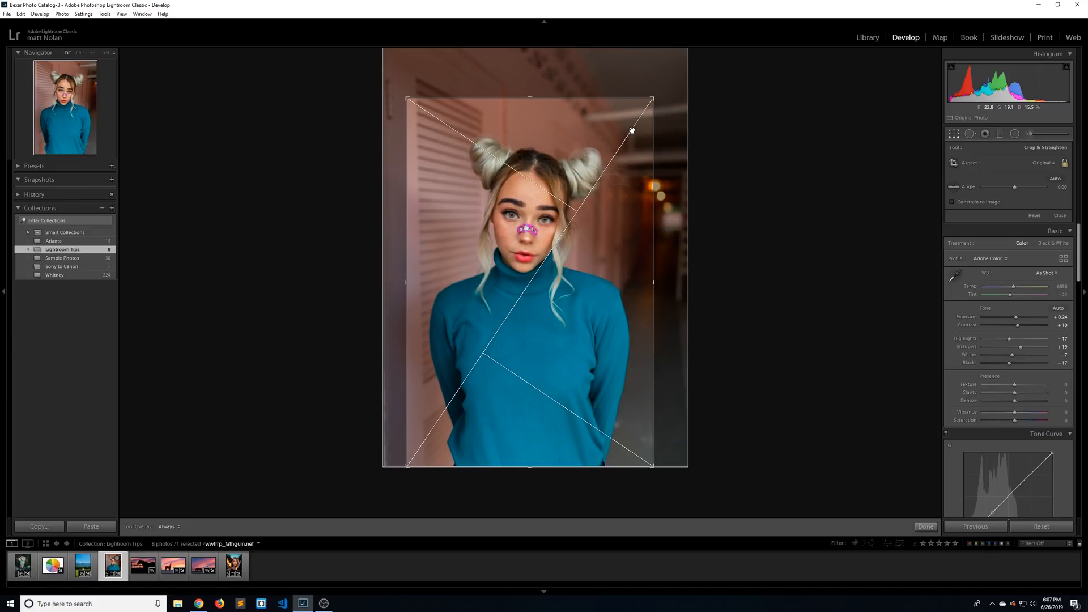
mouse_move(483, 354)
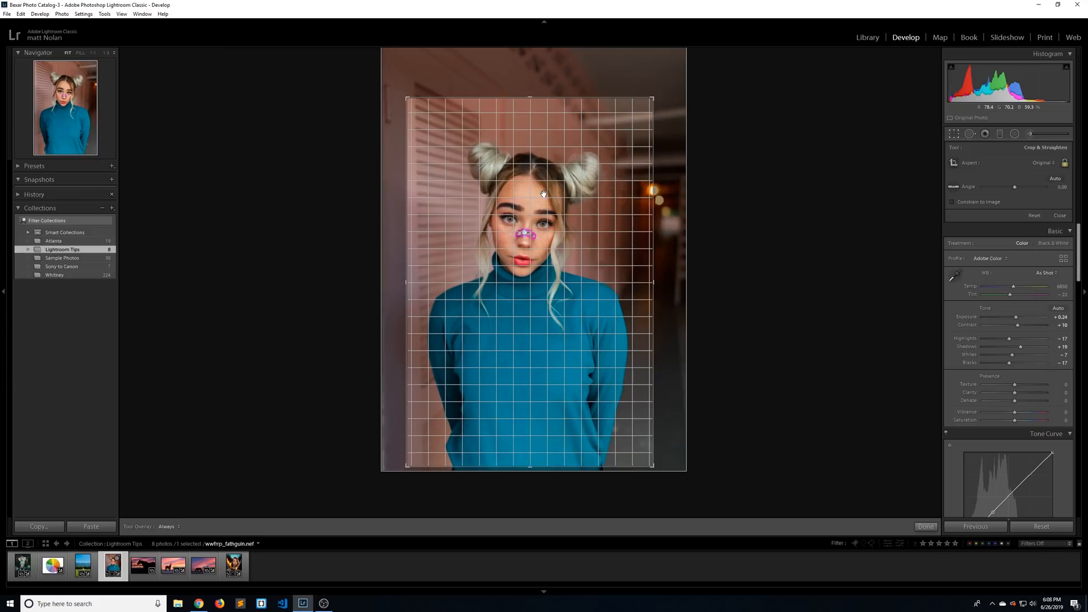
mouse_move(510, 245)
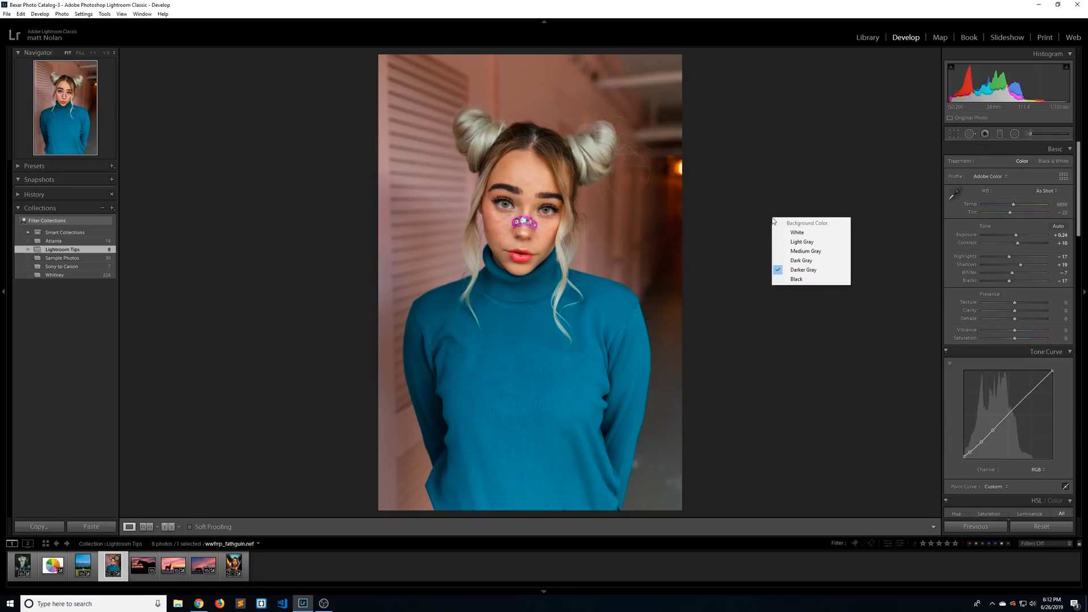
mouse_move(789, 279)
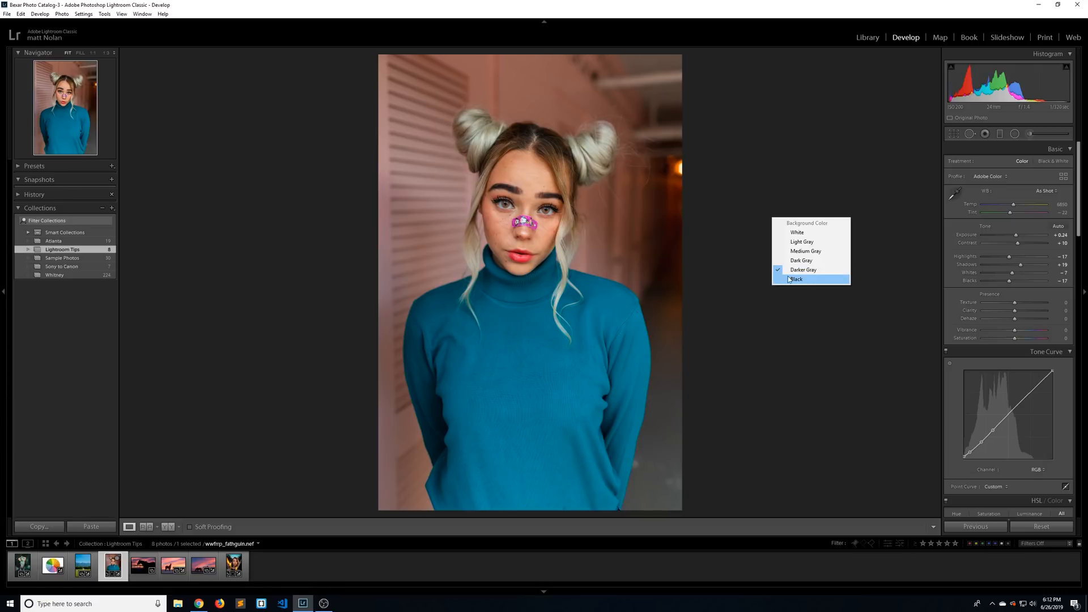
mouse_move(804, 270)
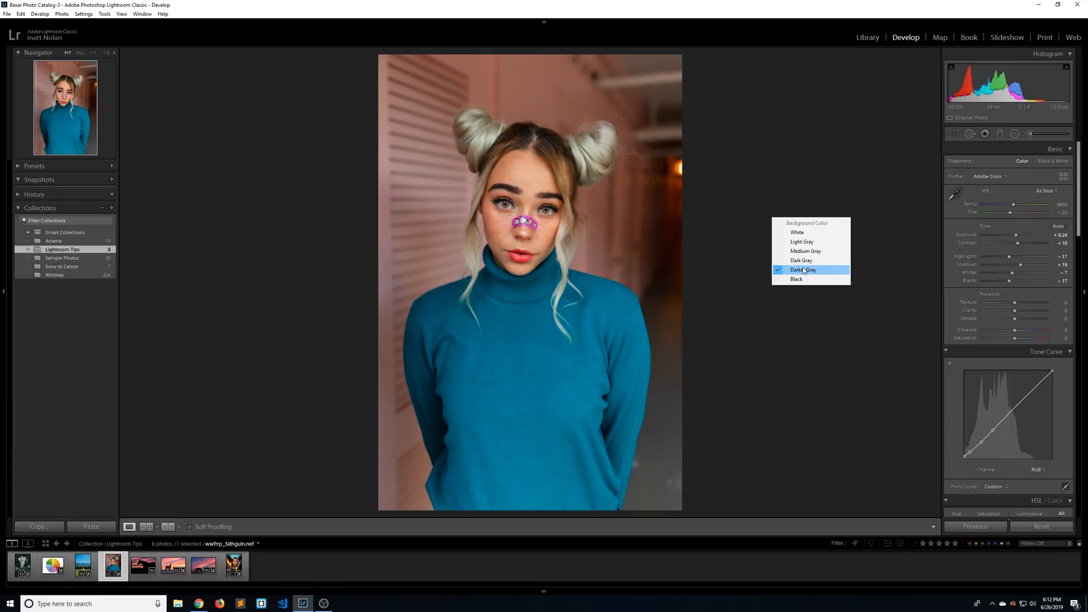
- Make the backdrop white, raise the portrait's Highlights to about +29, then switch to dark gray
left_click(802, 270)
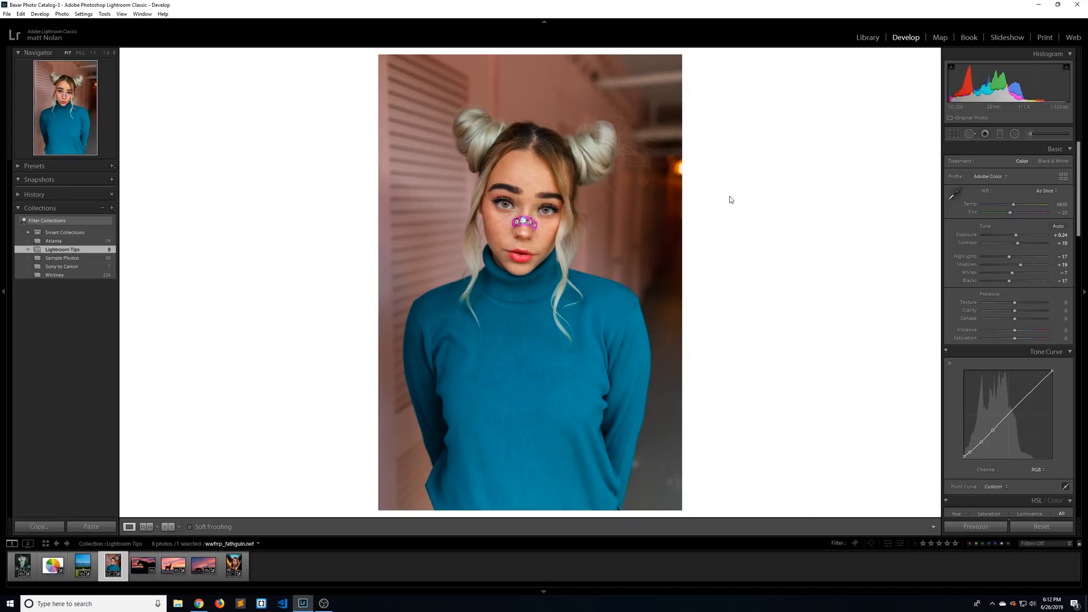
right_click(731, 199)
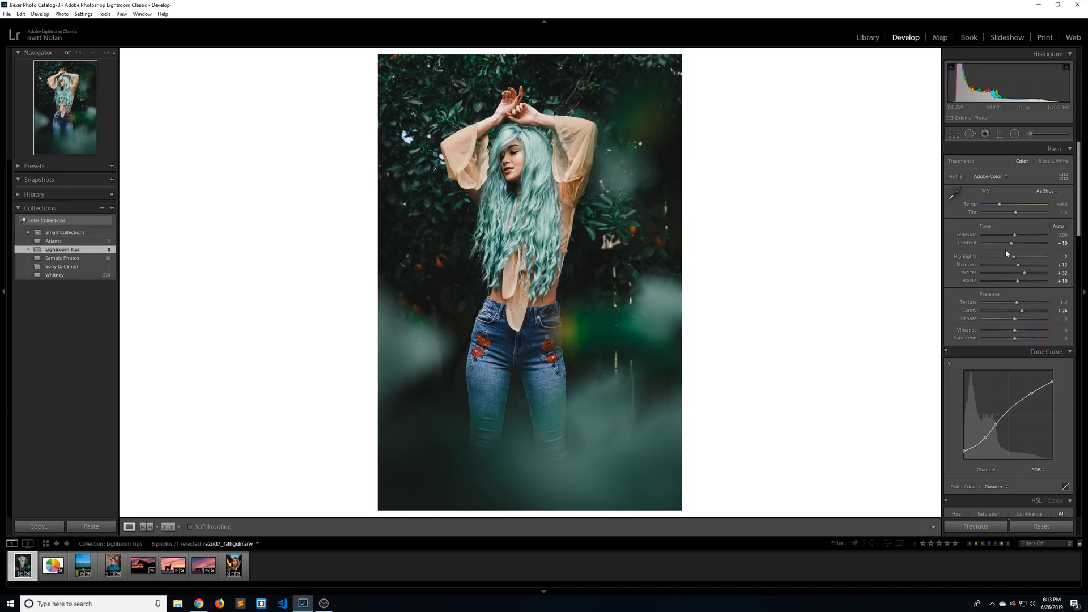
left_click_drag(1014, 256, 1030, 257)
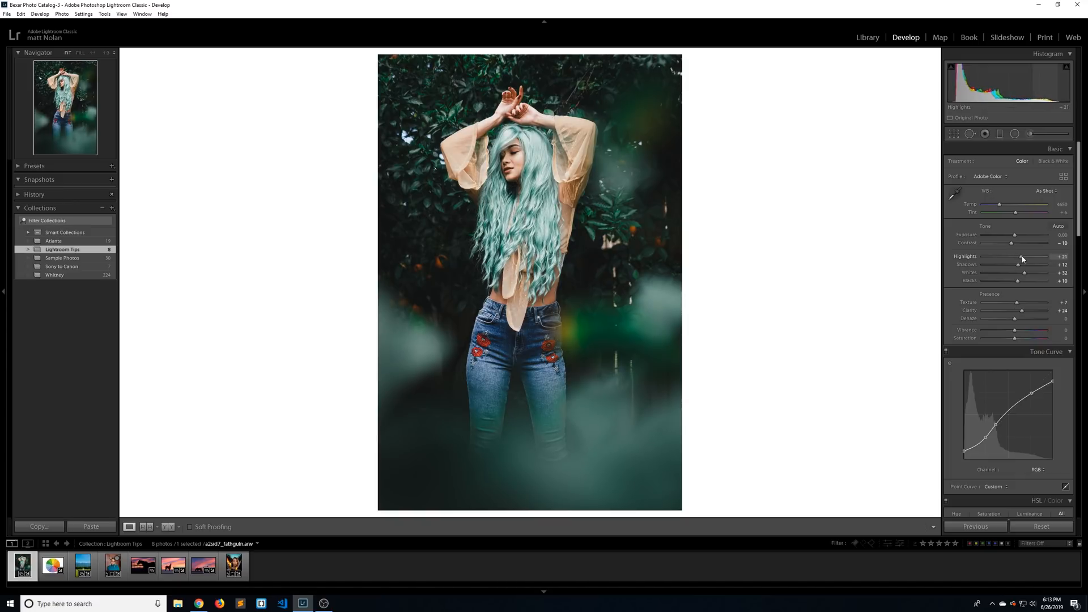
left_click_drag(1013, 256, 1020, 256)
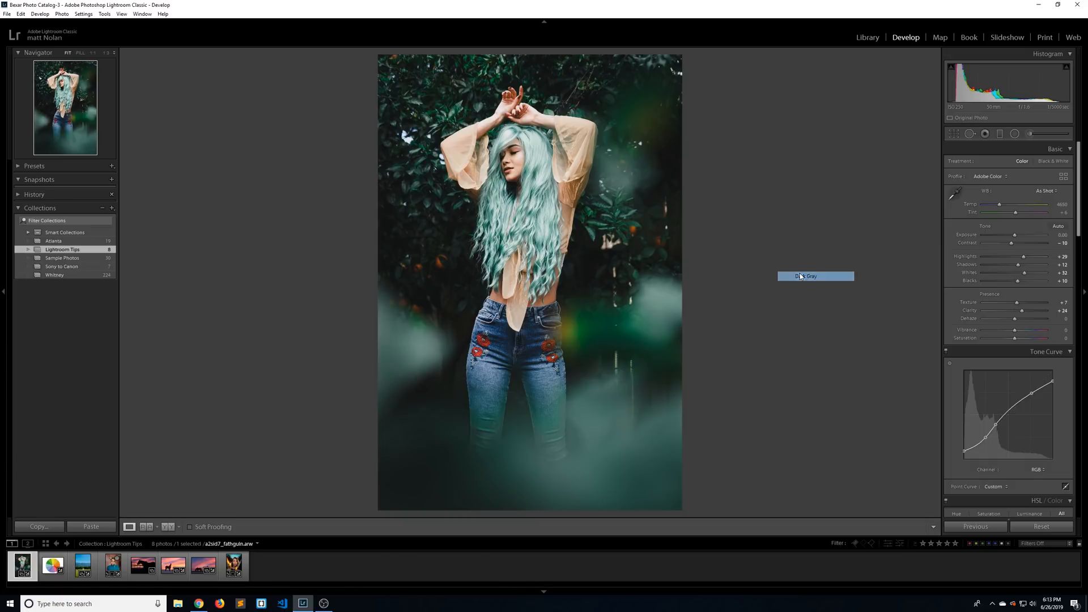
right_click(816, 275)
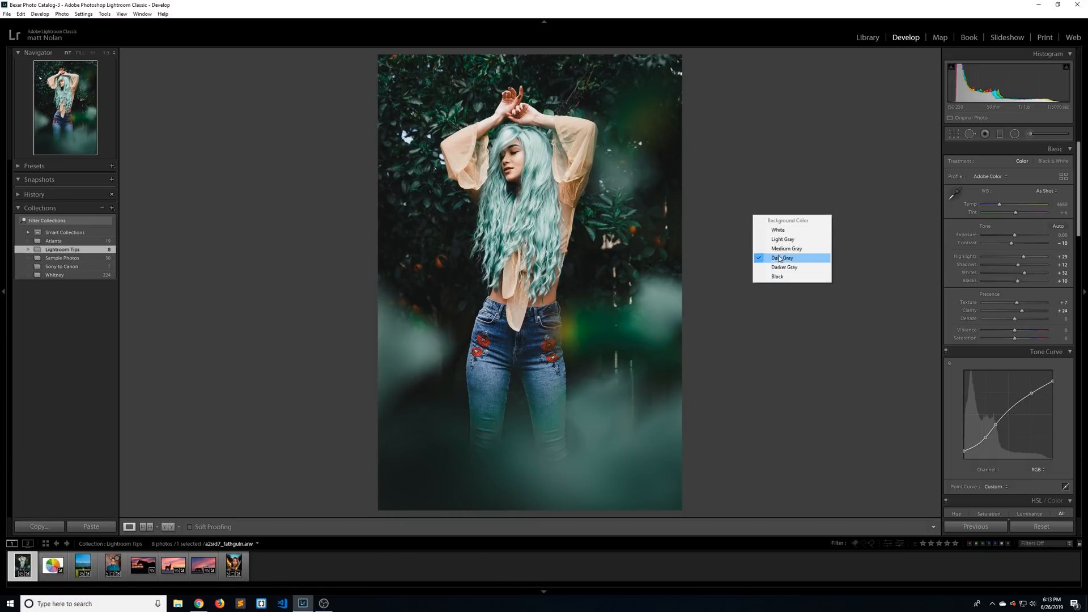
left_click(776, 276)
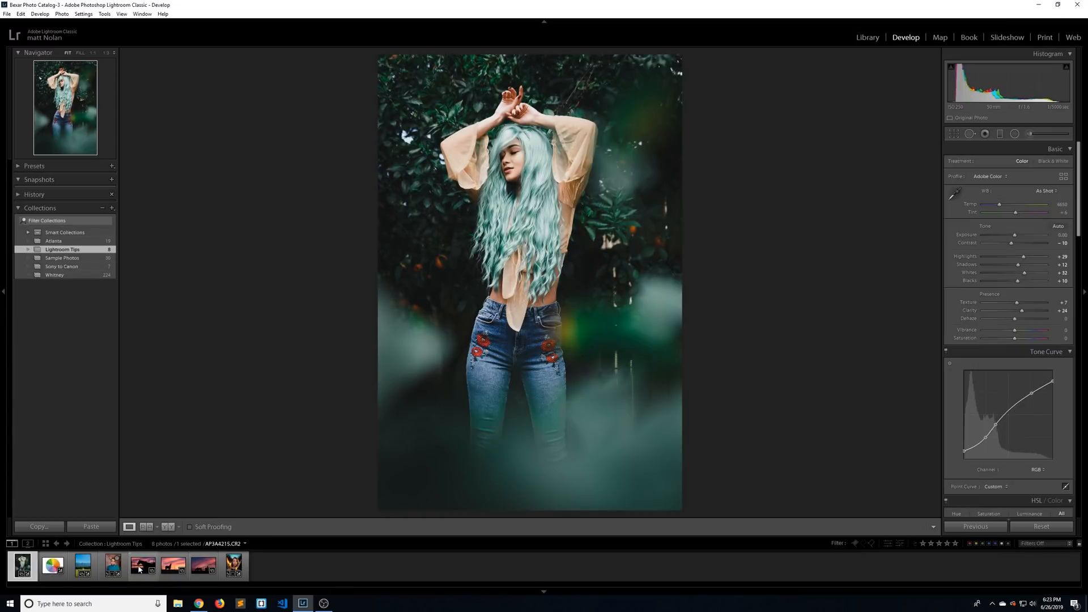
- With Auto Sync on, boost Highlights, Shadows and Saturation across three sunset horse photos
left_click(145, 566)
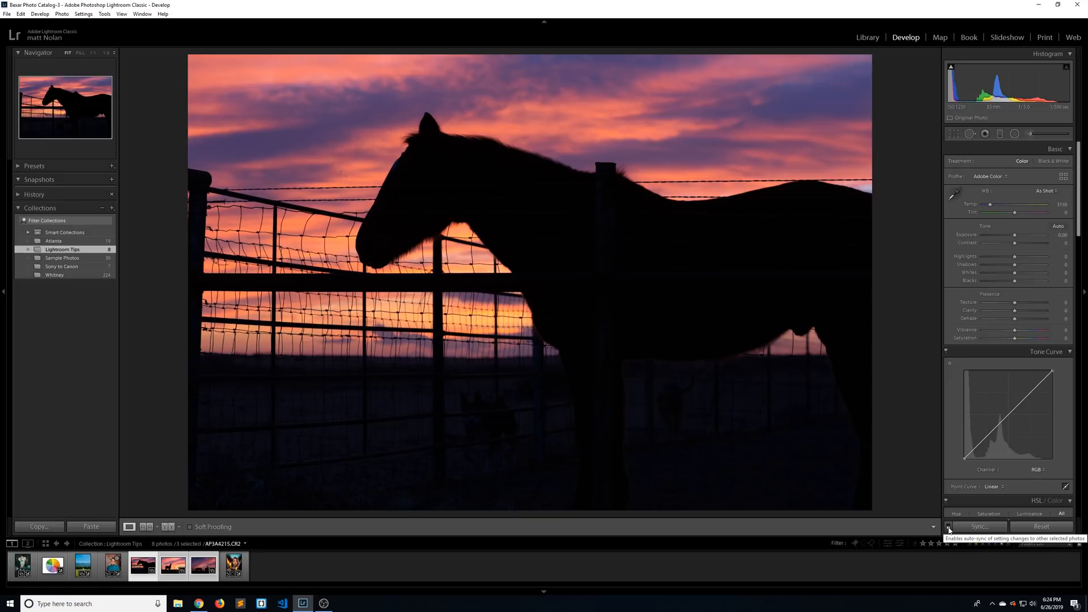
left_click(947, 526)
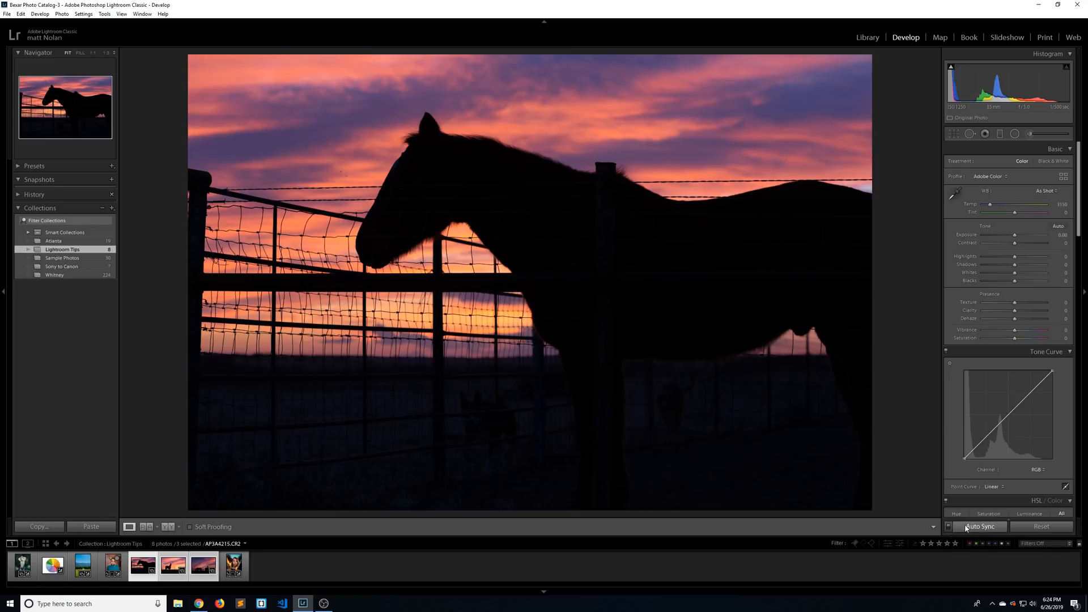
mouse_move(814, 345)
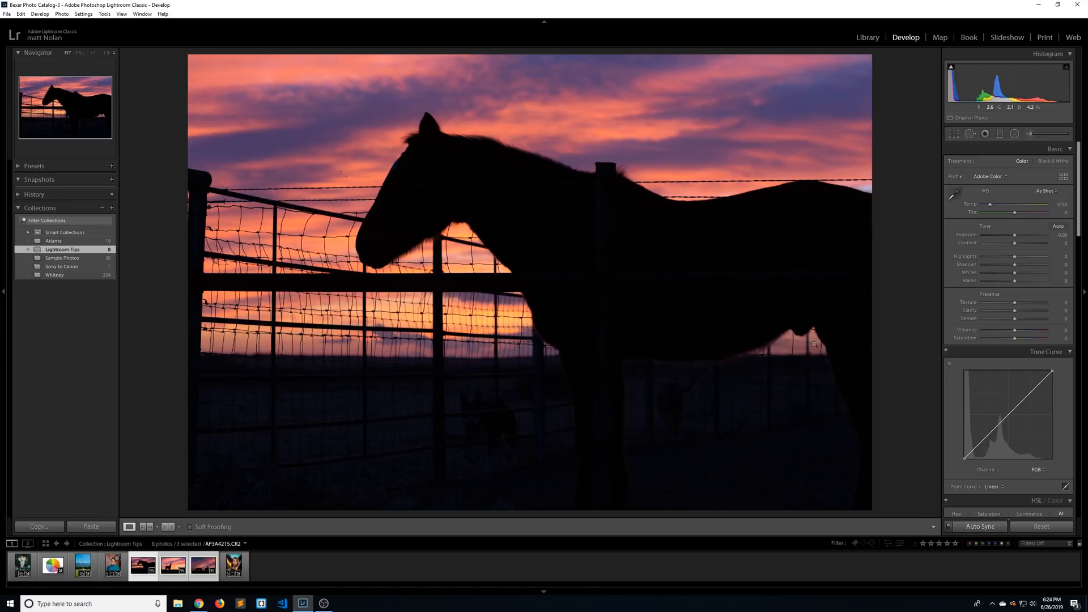
left_click_drag(1014, 257, 1022, 256)
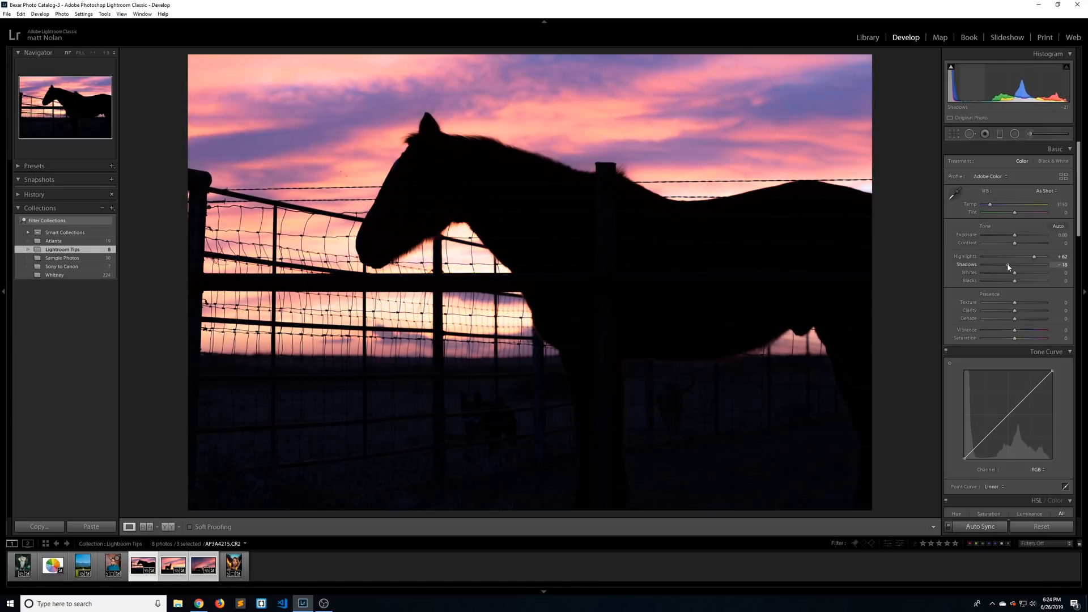
left_click_drag(1034, 264, 1003, 264)
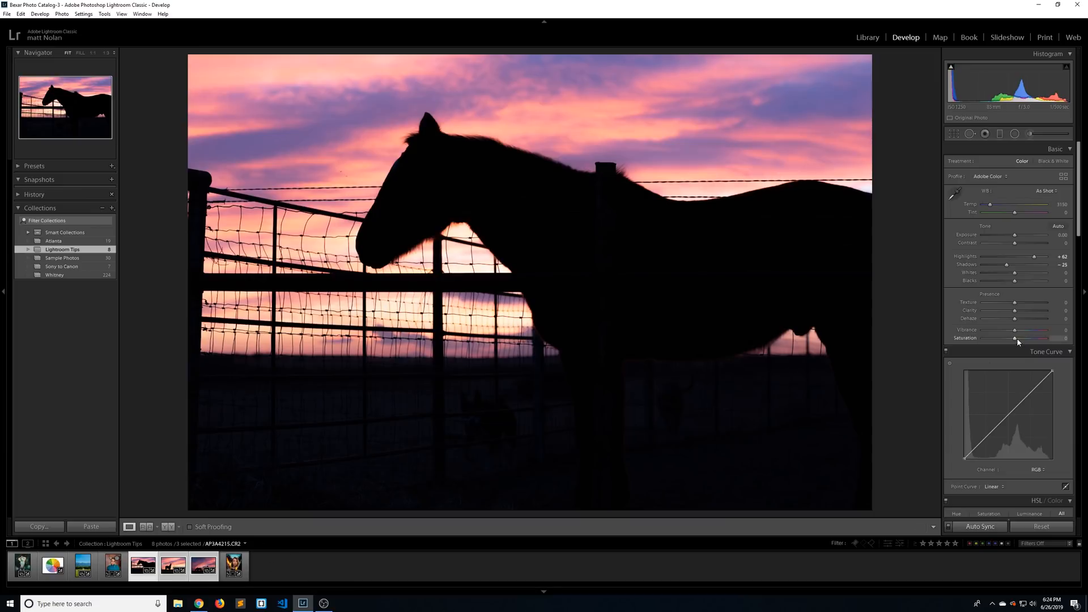
left_click_drag(1014, 339, 1060, 339)
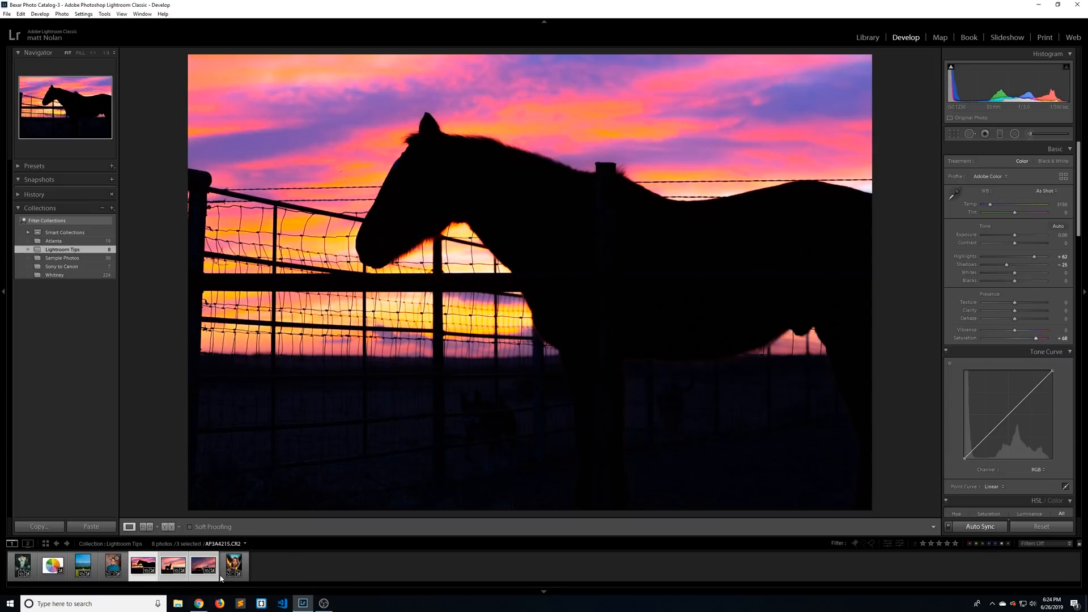
left_click(173, 565)
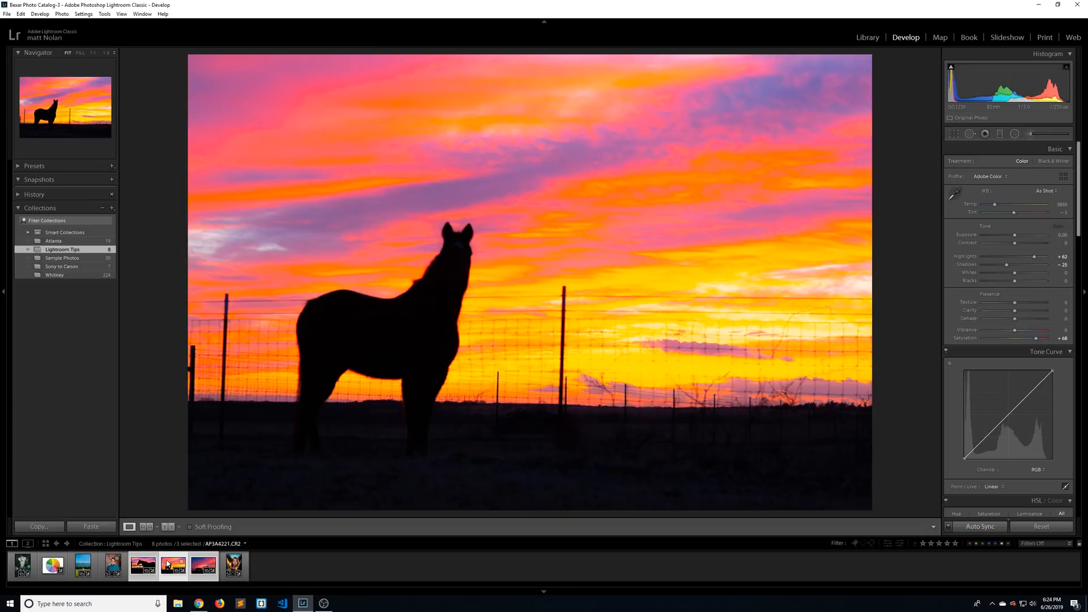
left_click(142, 567)
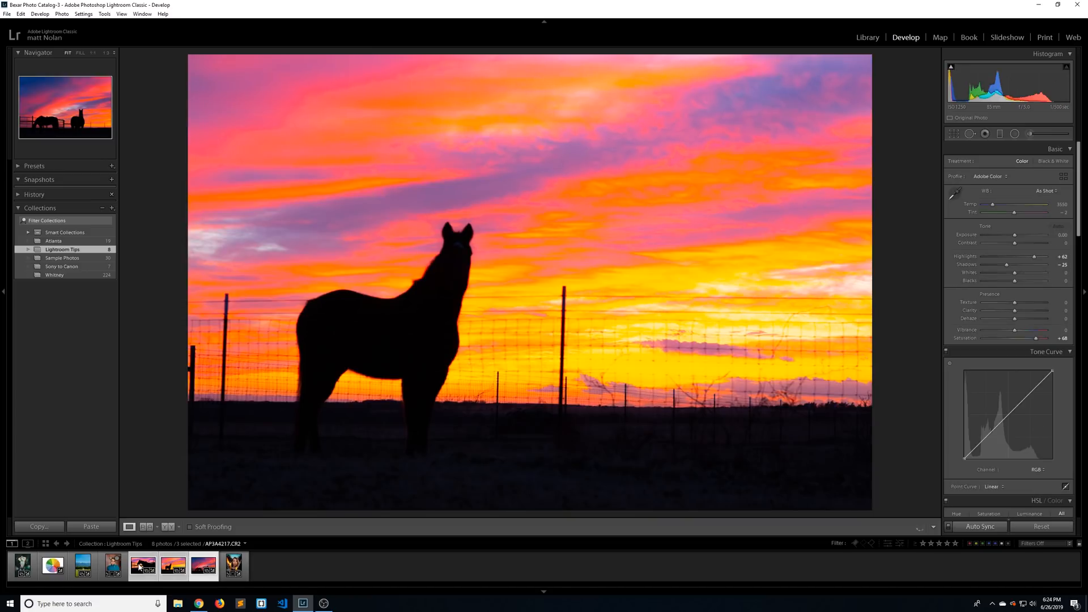
left_click(142, 565)
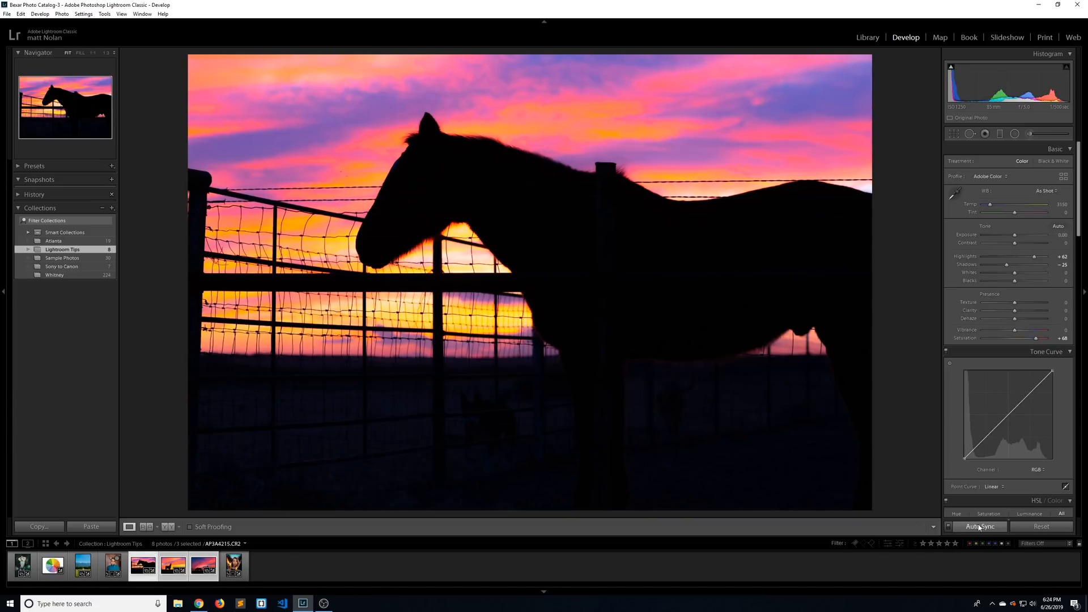
- Convert the turtleneck portrait and one horse photo to Black & White together
left_click(114, 567)
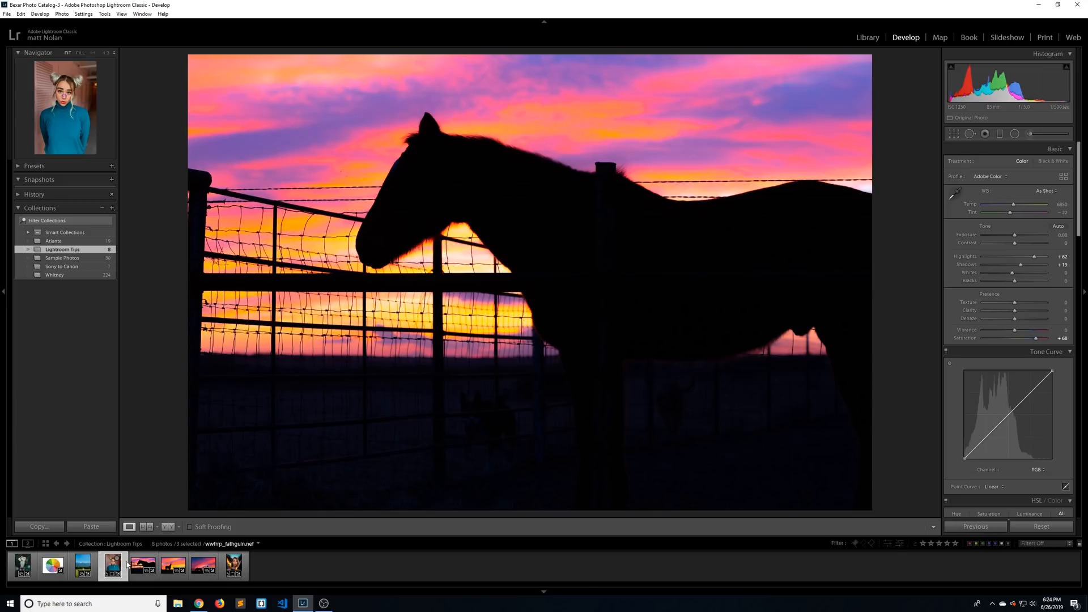
left_click(113, 566)
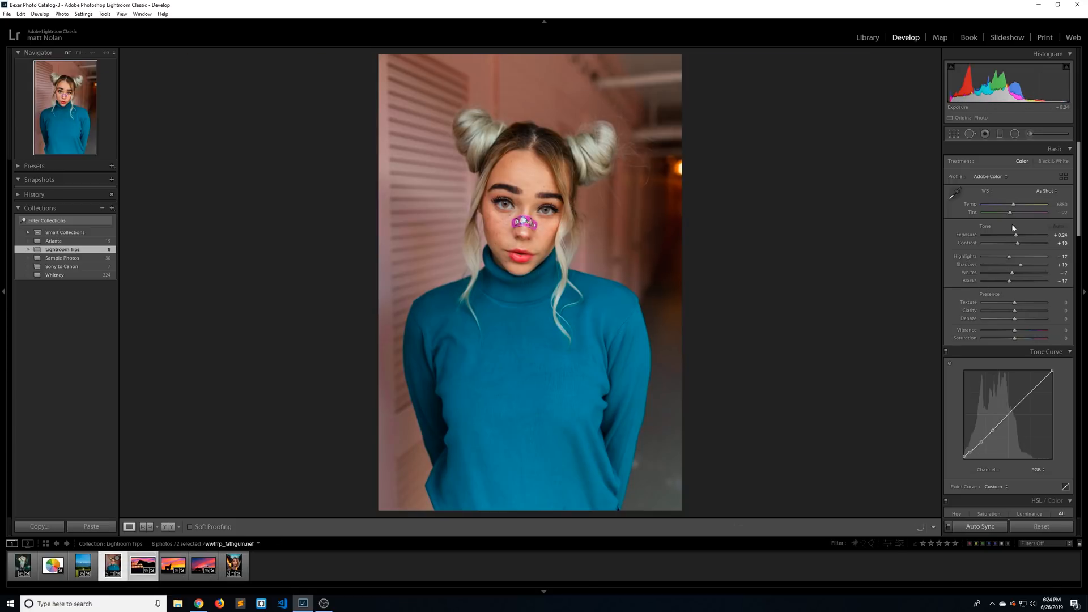
left_click(1052, 161)
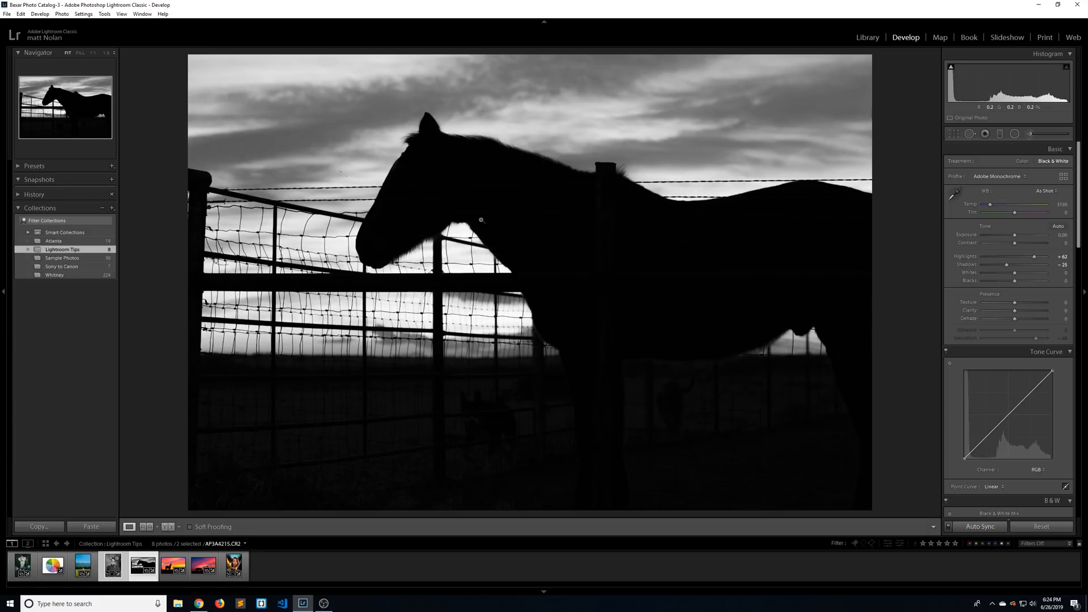
mouse_move(621, 297)
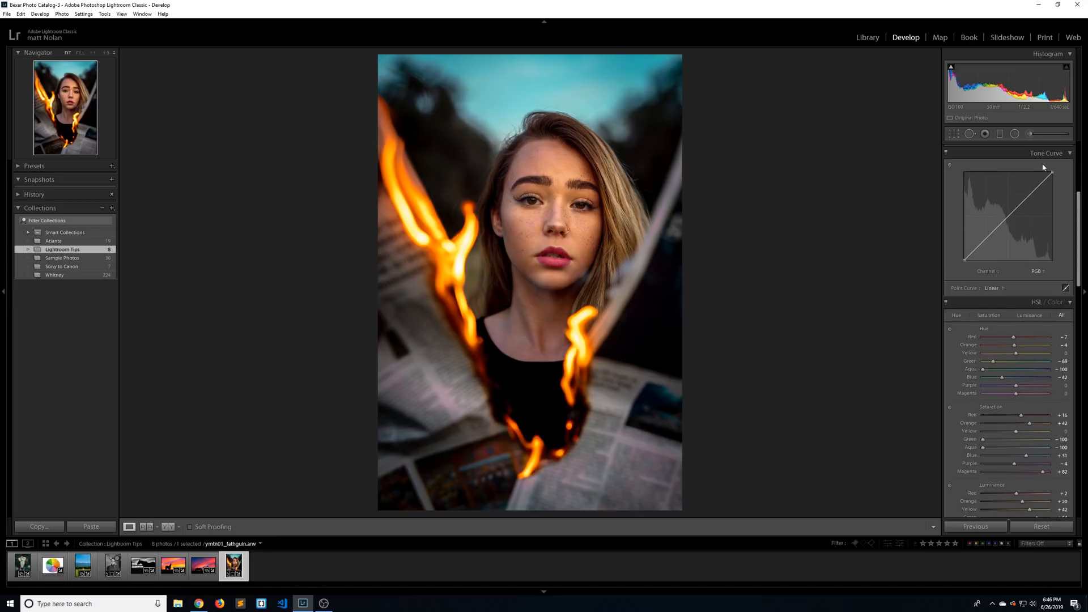
mouse_move(950, 166)
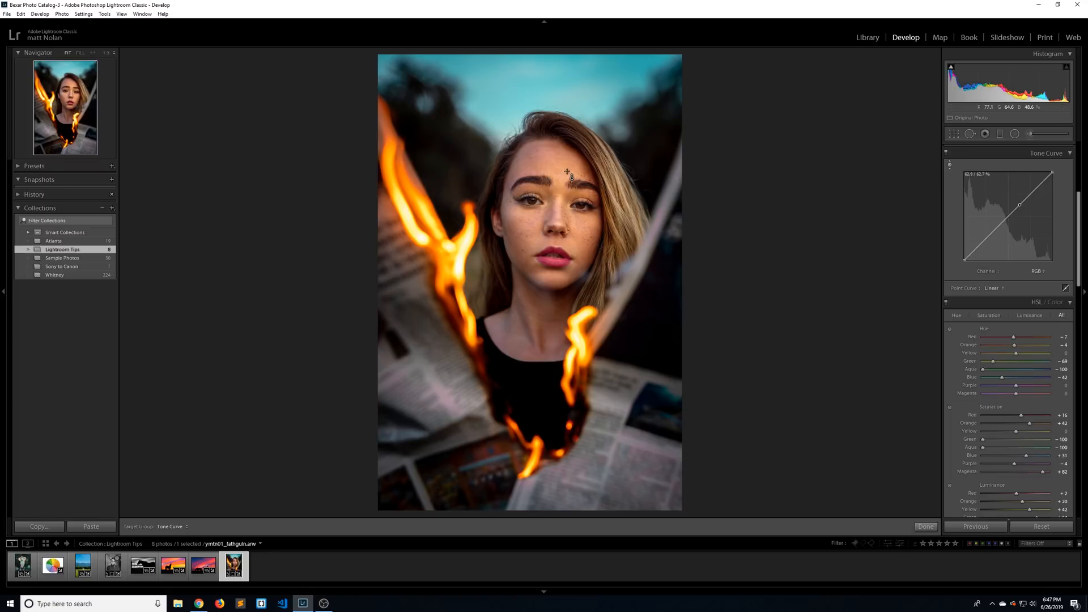
- Brighten the face tones with the Tone Curve targeted adjustment tool on the fire portrait
left_click_drag(1022, 205, 1022, 201)
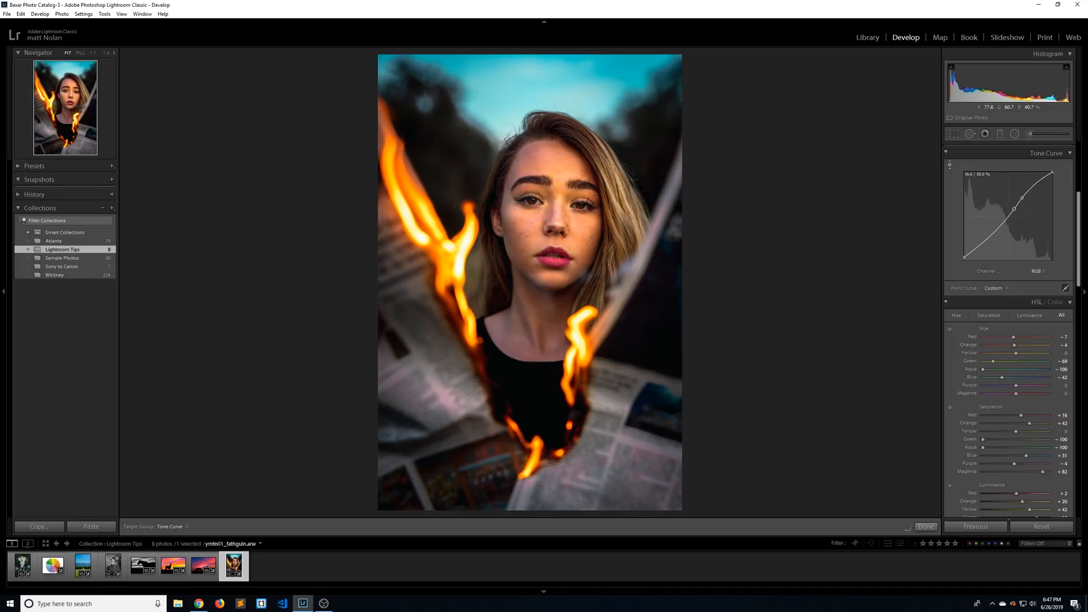
left_click_drag(1020, 208, 1023, 202)
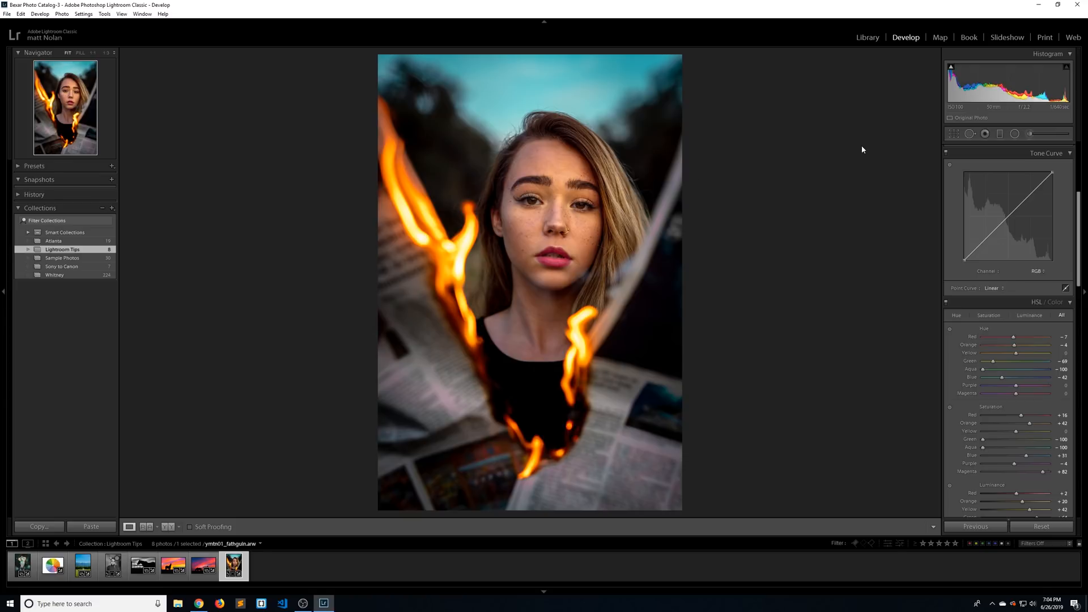
mouse_move(884, 39)
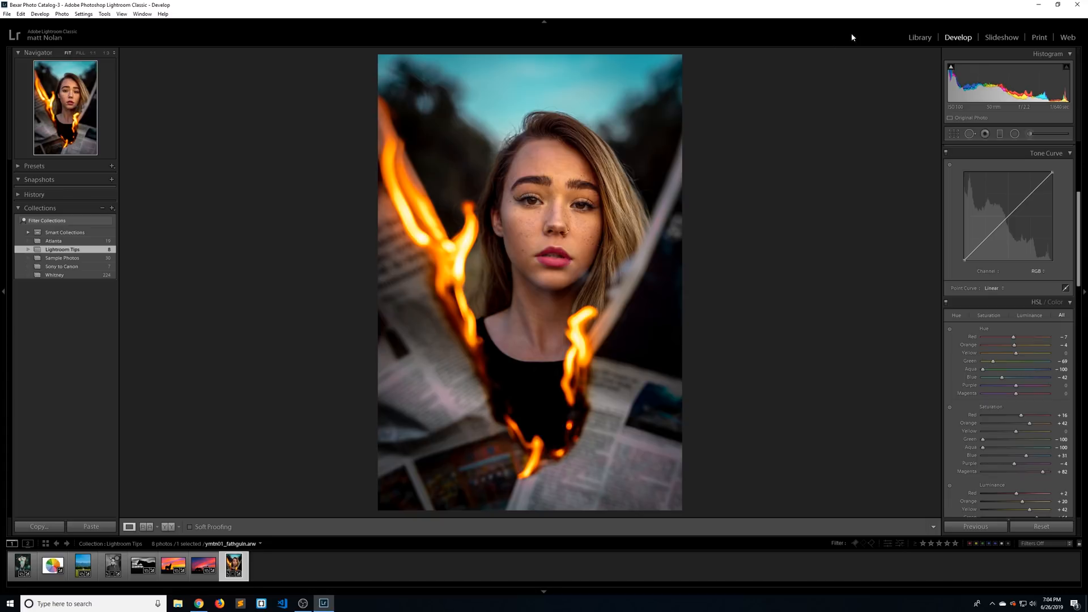
mouse_move(1076, 23)
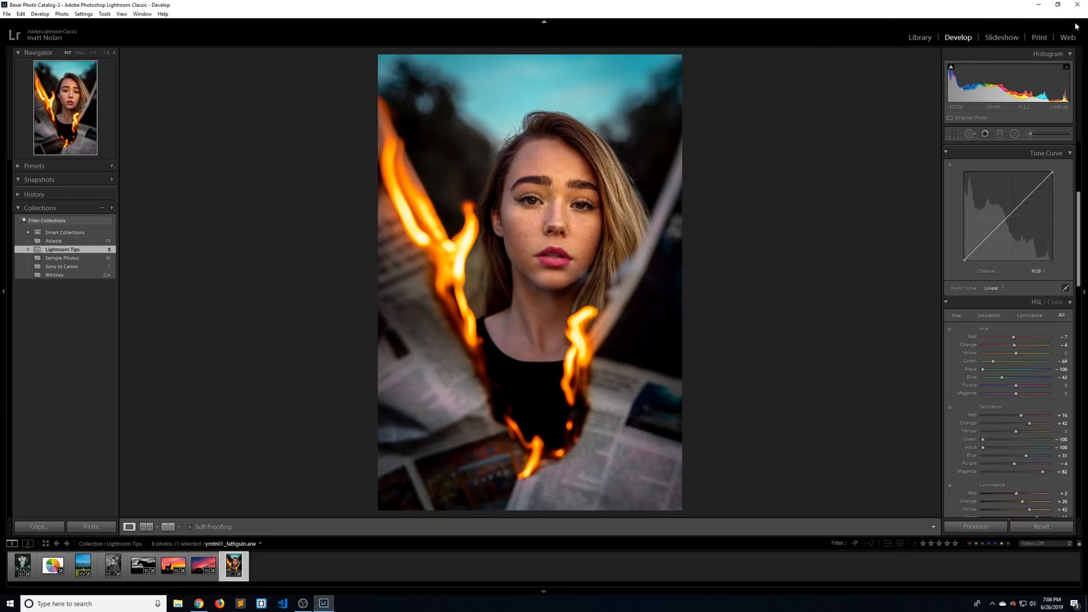
mouse_move(947, 27)
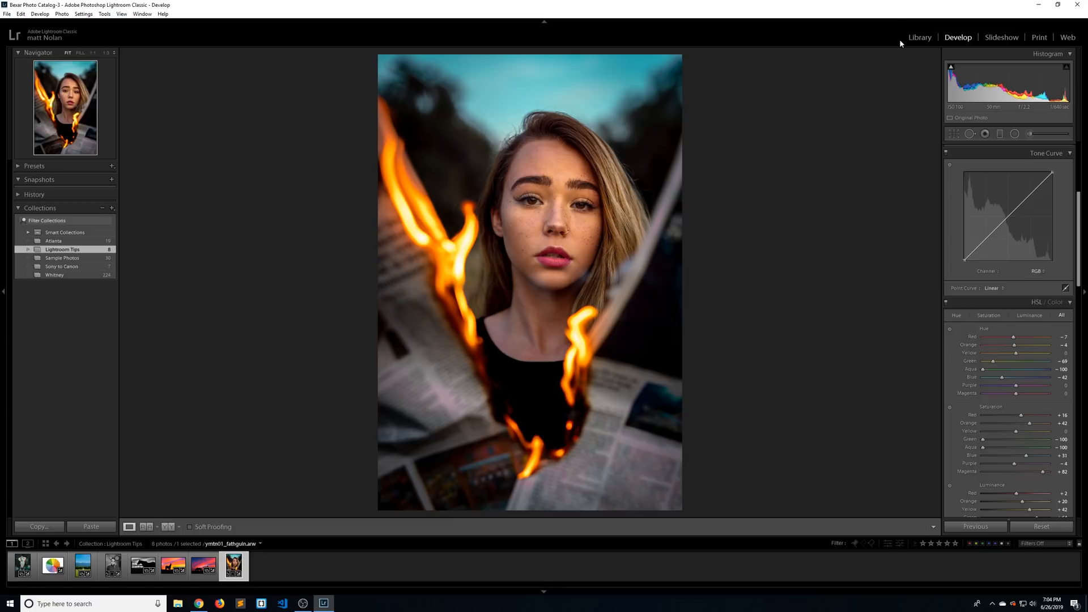
mouse_move(1025, 30)
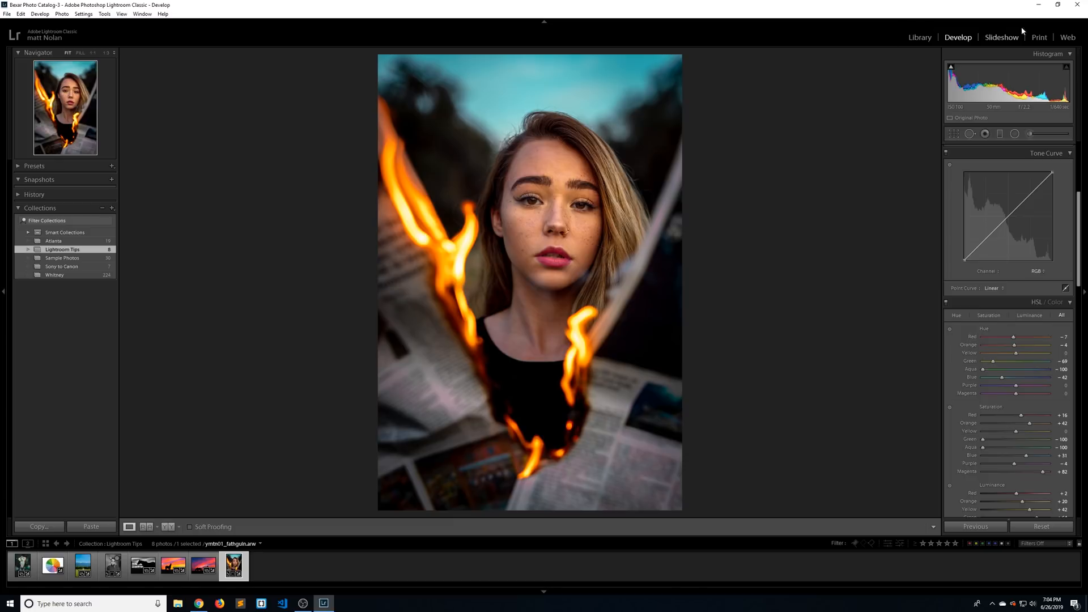
- Hide the module header panel and dismiss the panel visibility menu
left_click(544, 22)
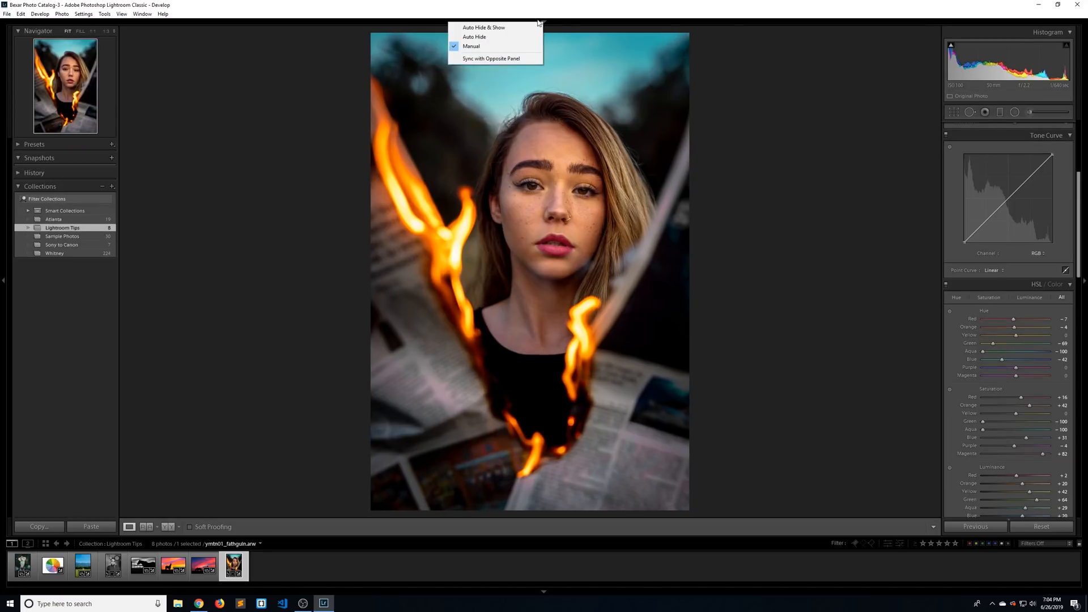
left_click(729, 111)
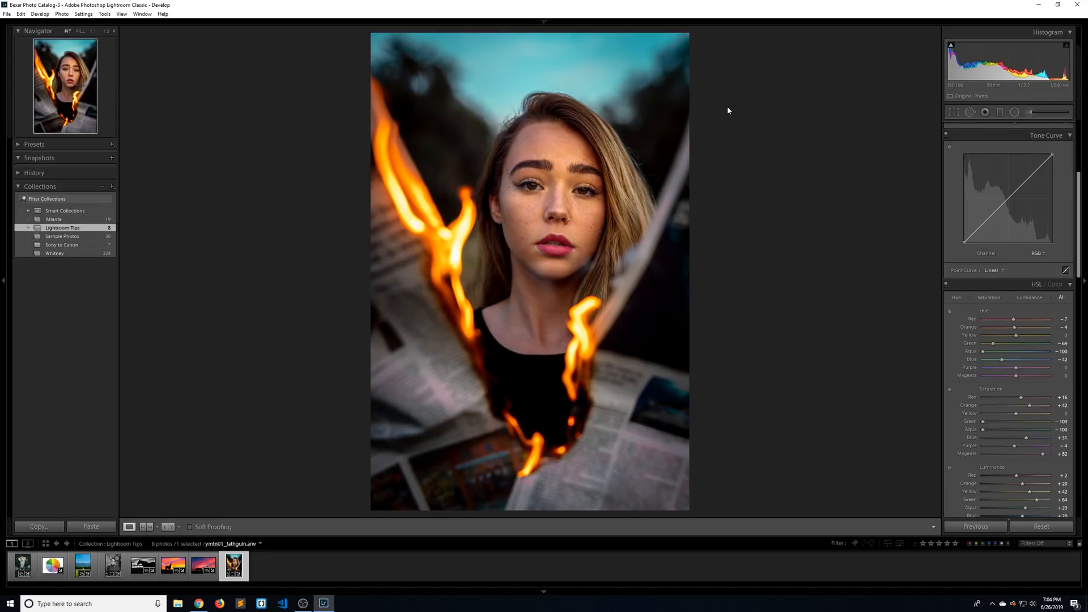